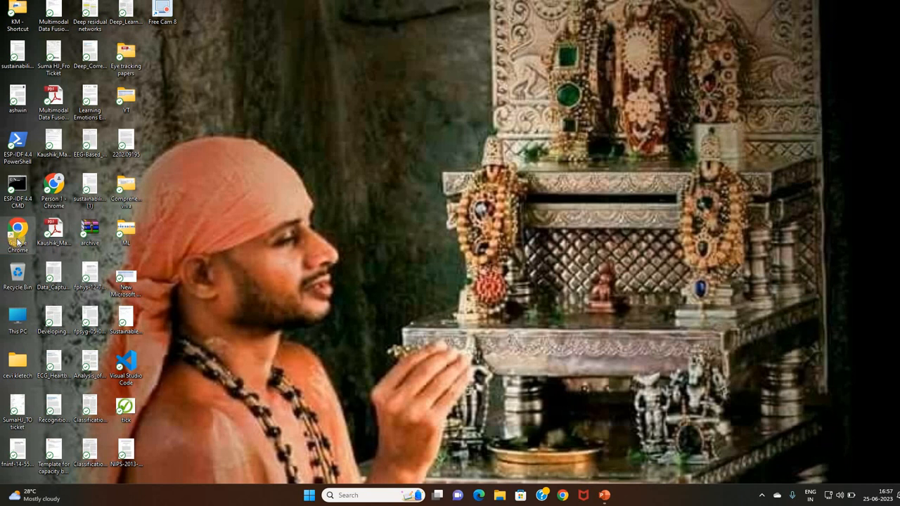
Launch Chrome with a profile, maximize it, and go from google.com to Gmail.
double_click(17, 236)
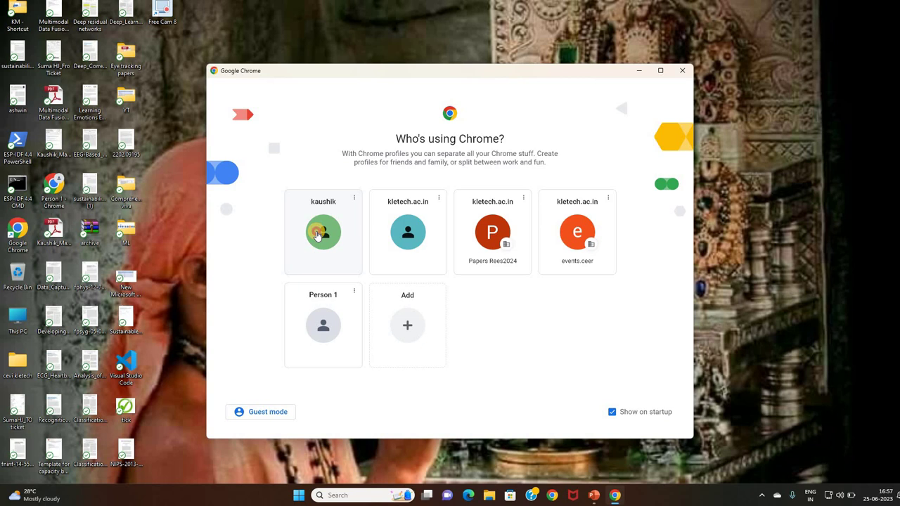
click(323, 232)
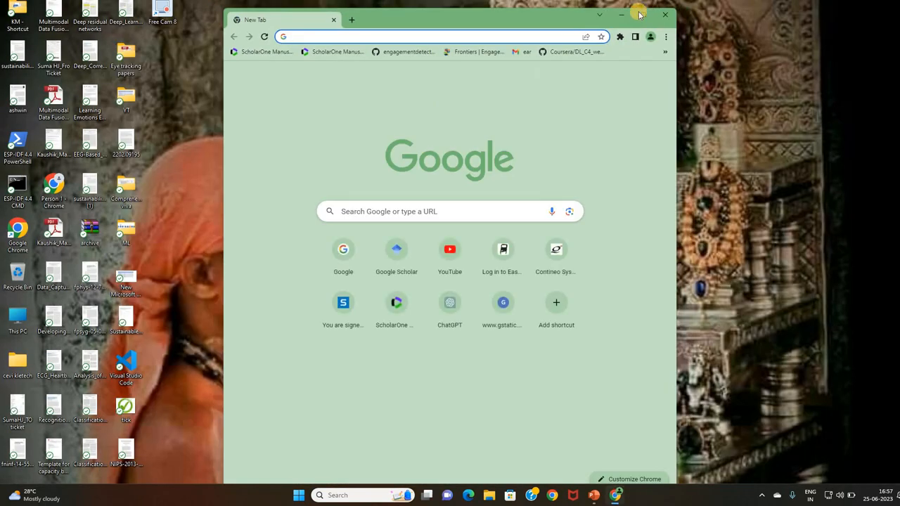
click(639, 14)
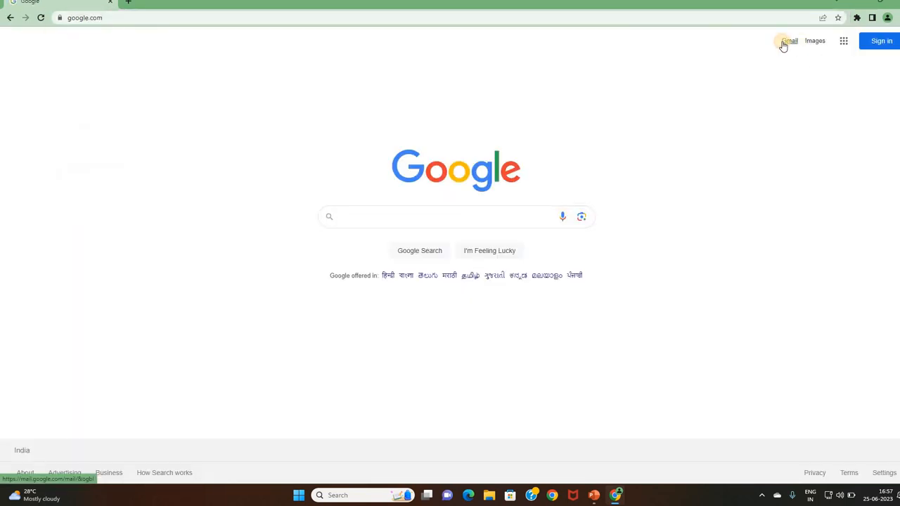
click(787, 39)
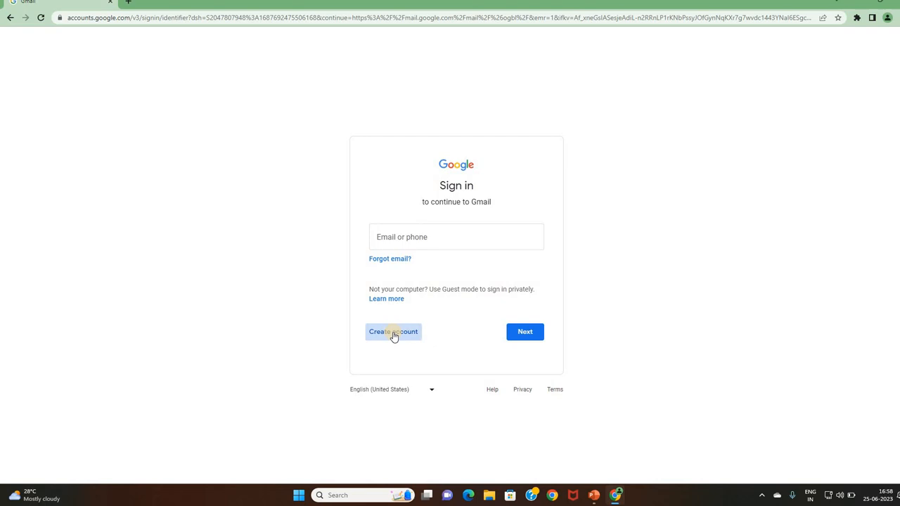
click(394, 332)
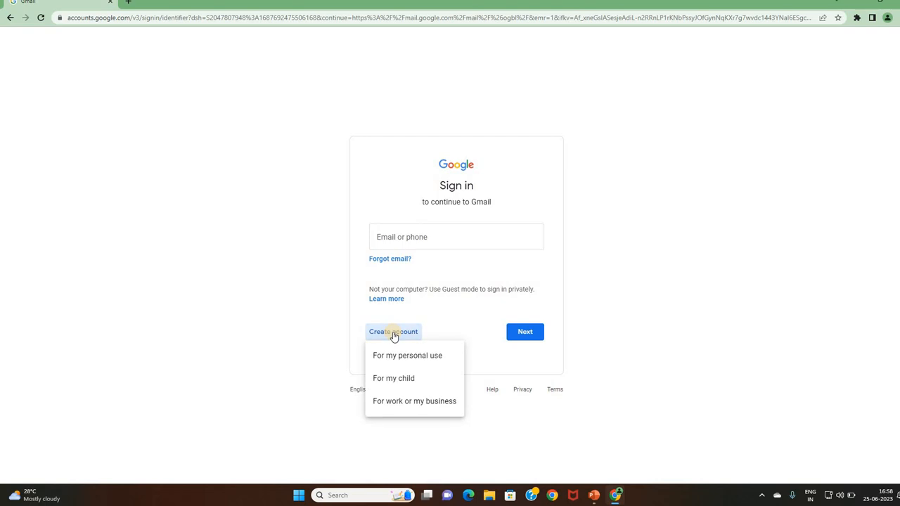
mouse_move(408, 354)
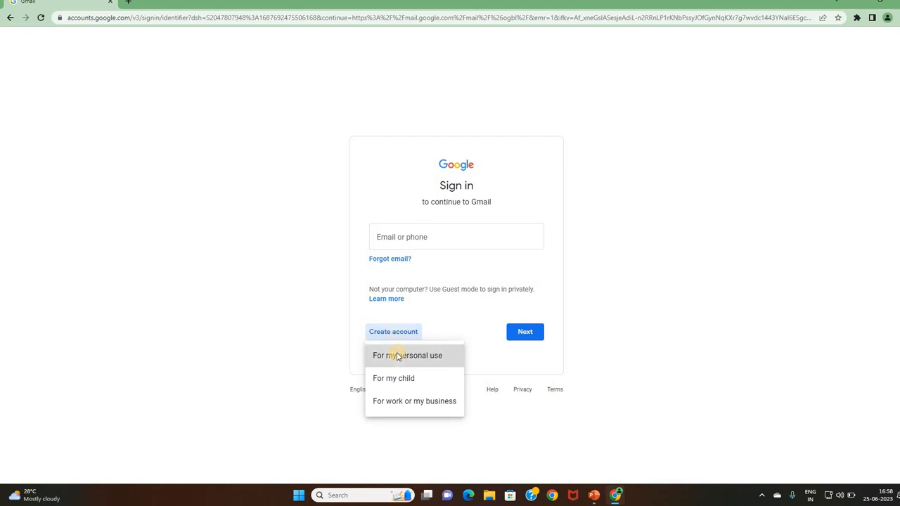
click(407, 355)
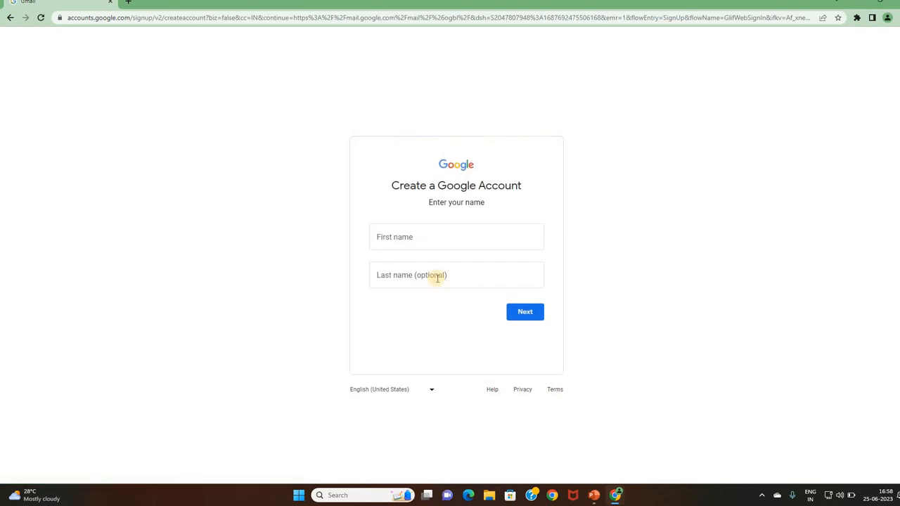
click(456, 237)
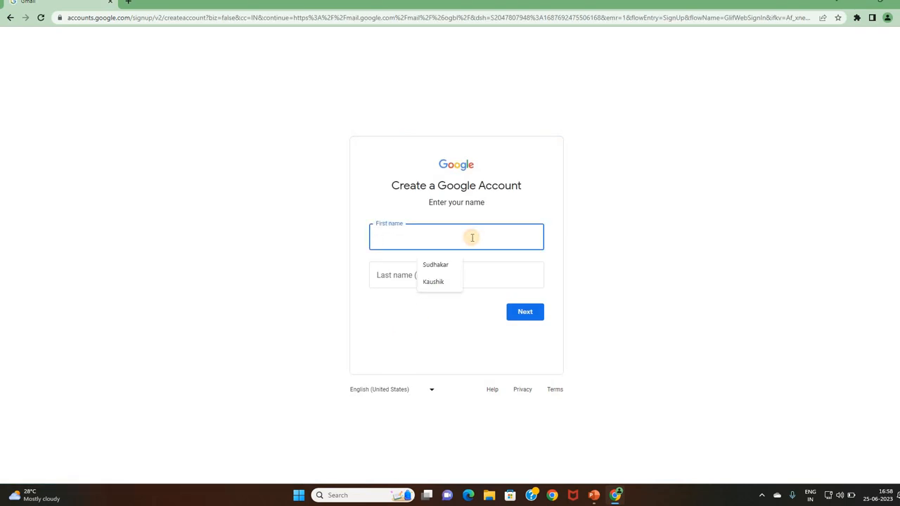
text(K)
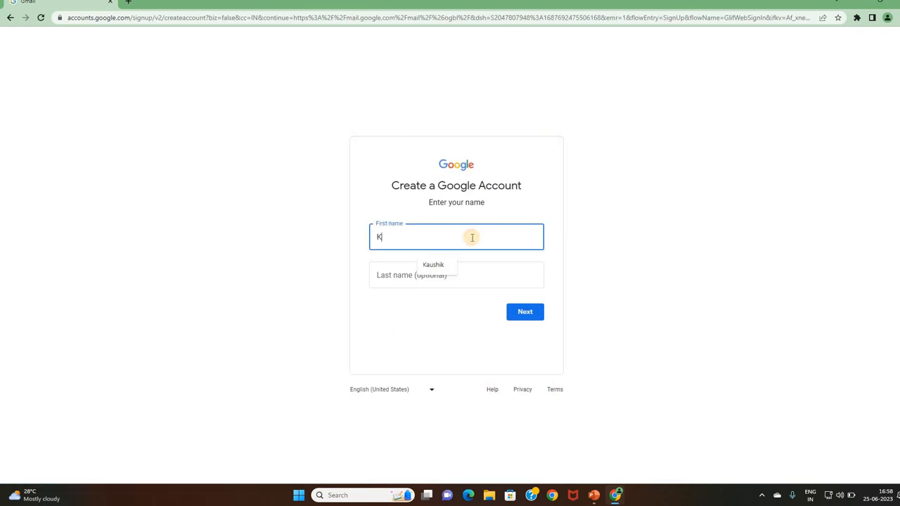
text(aushik)
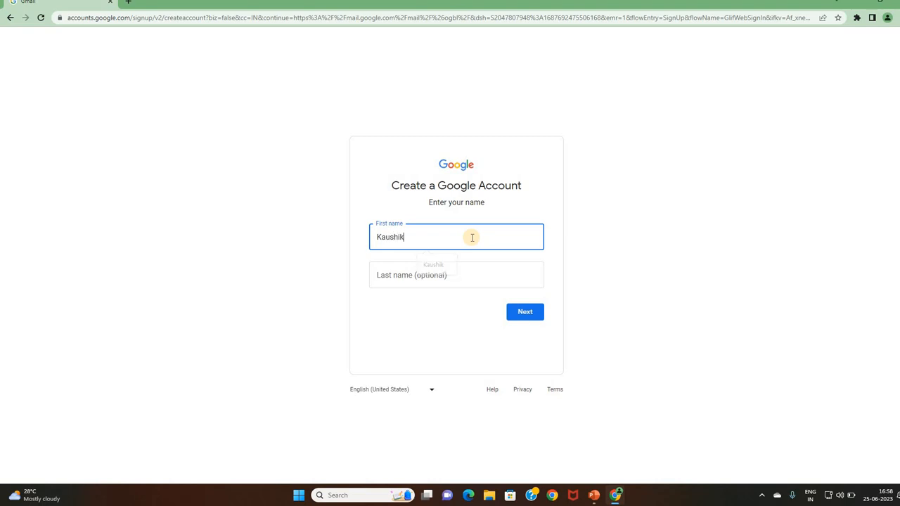
click(456, 274)
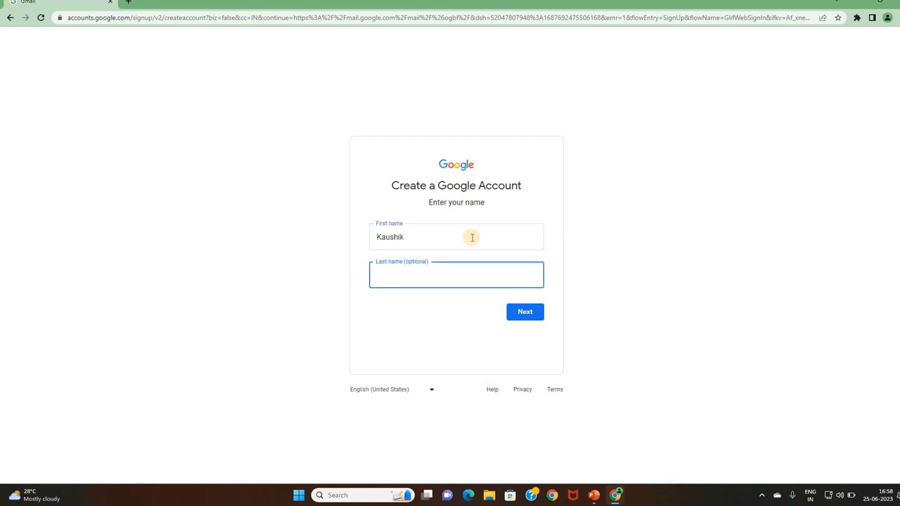
text(Hubballi)
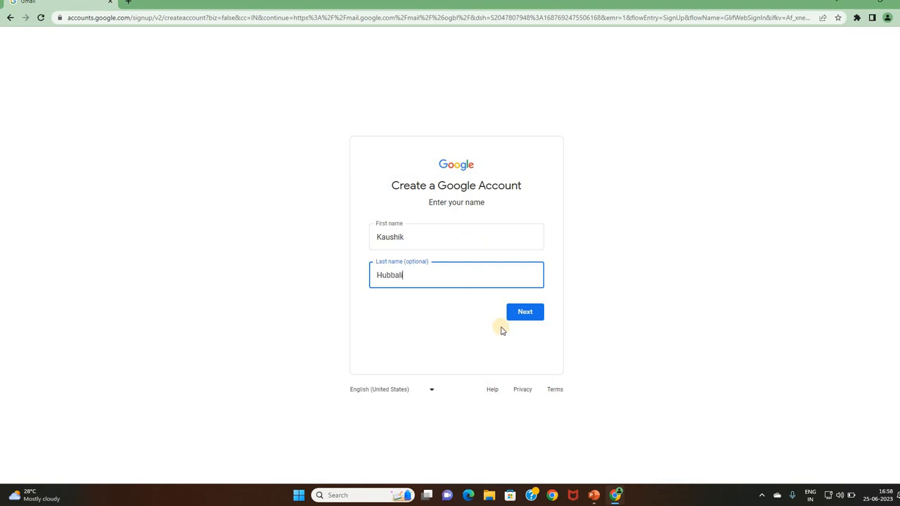
mouse_move(524, 312)
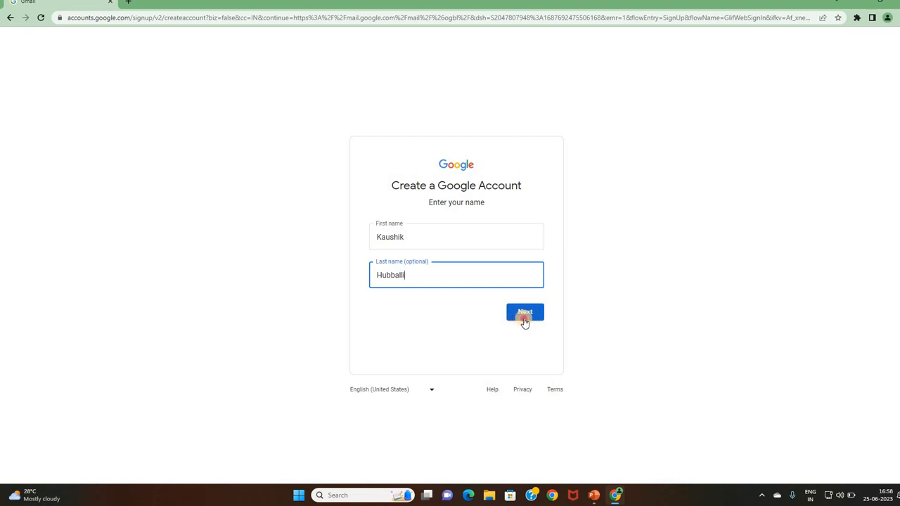
Submit the name, then enter birthday January 1, 1970 and gender Male and continue.
click(525, 312)
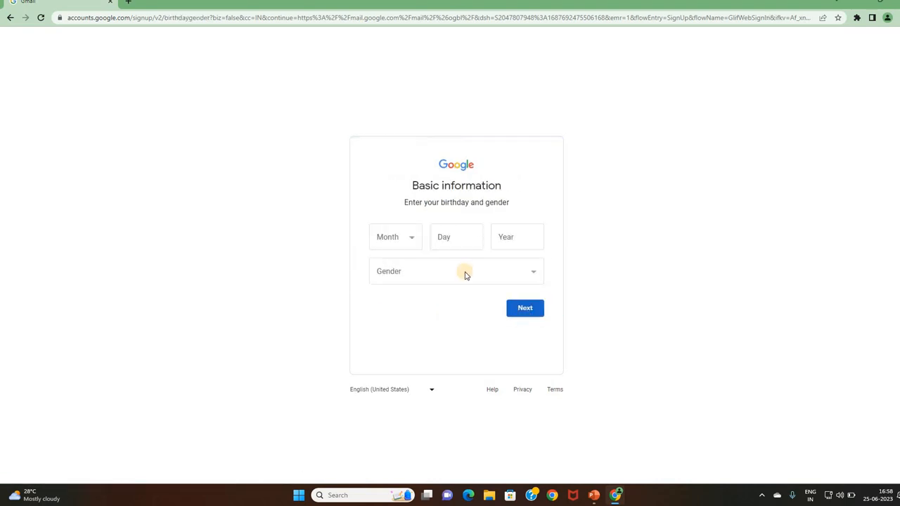
mouse_move(416, 245)
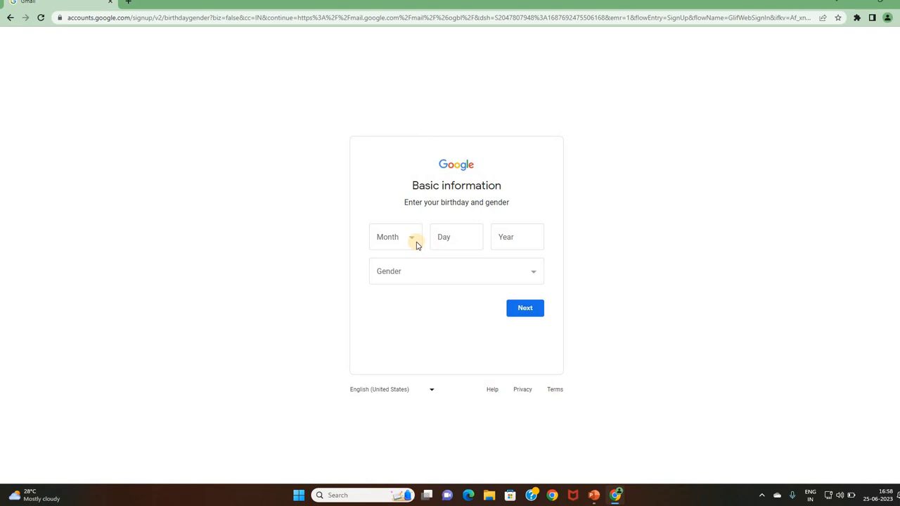
click(396, 237)
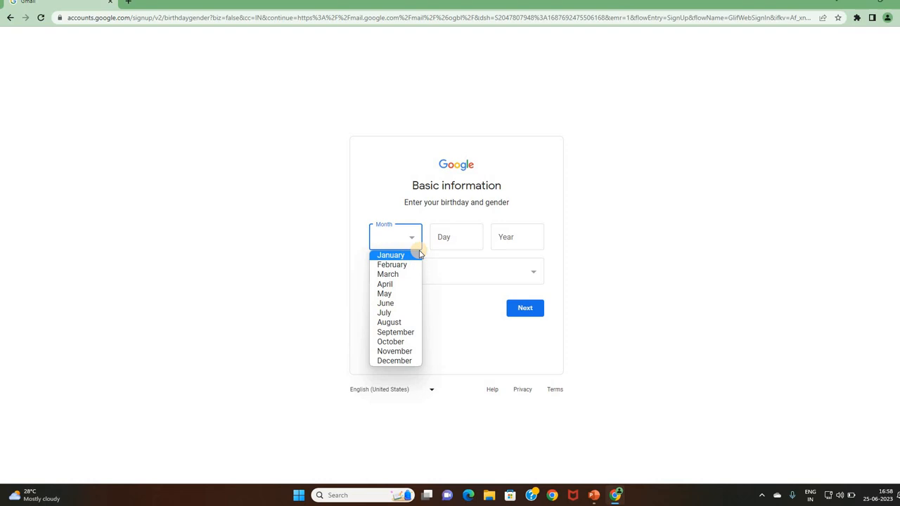
click(391, 254)
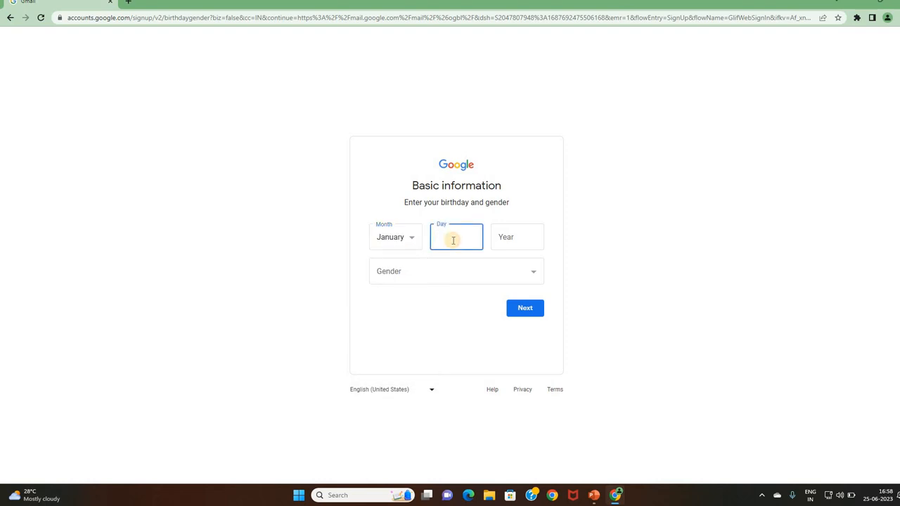
text(1)
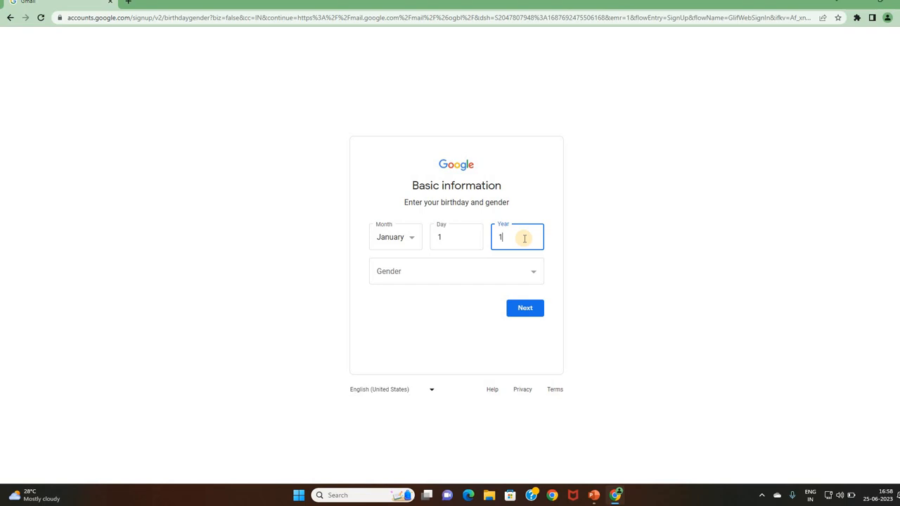
text(970)
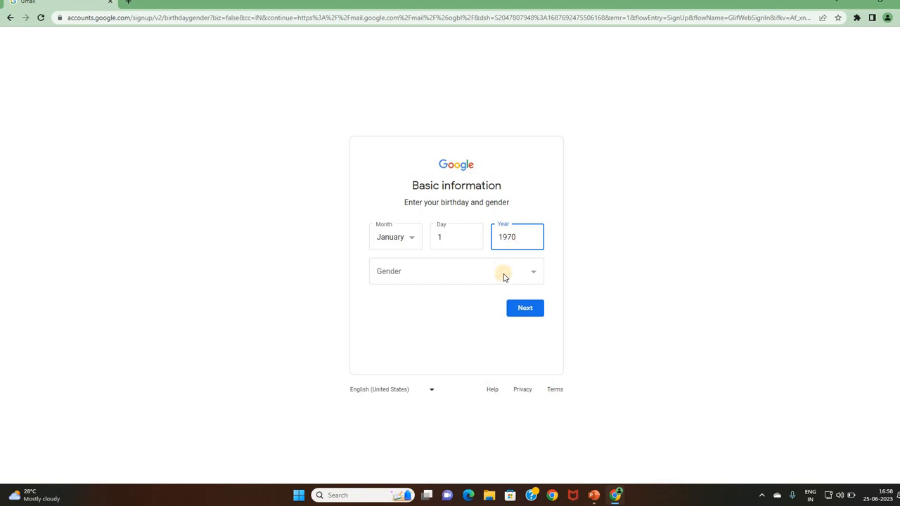
click(456, 271)
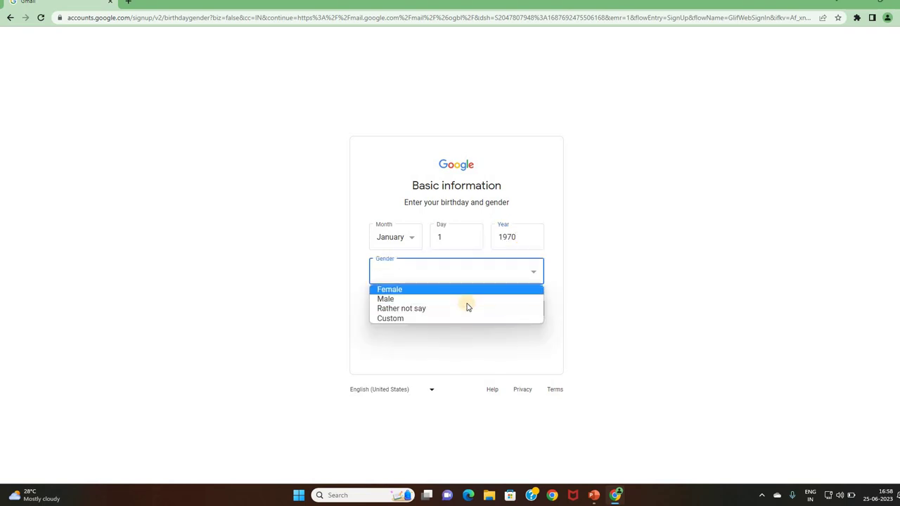
click(386, 298)
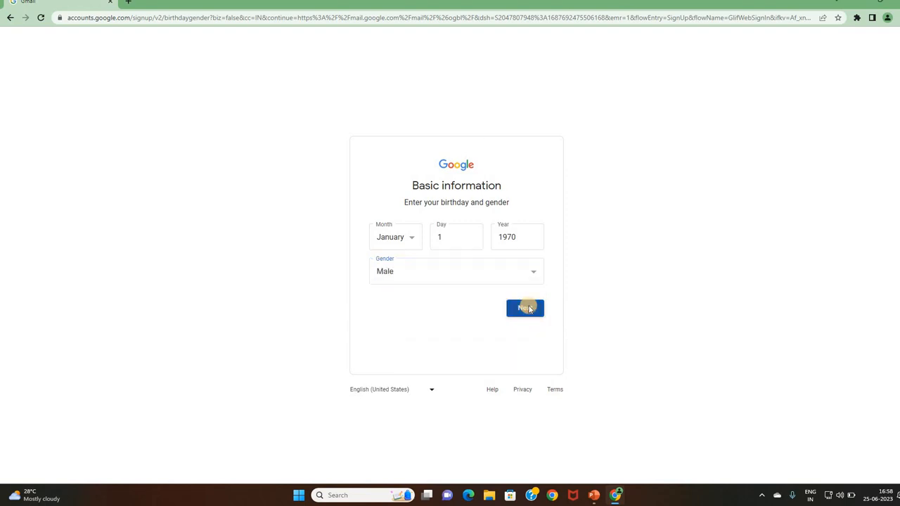
click(525, 308)
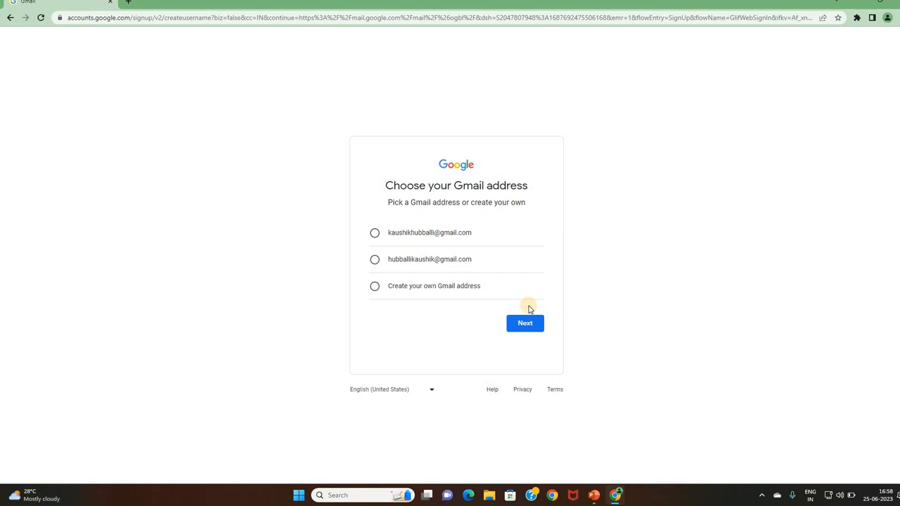
mouse_move(463, 236)
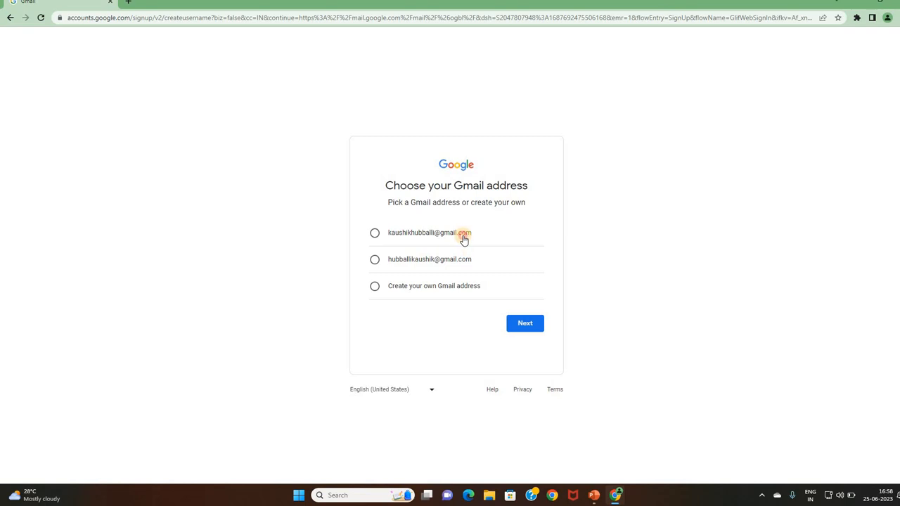
Pick the first suggested Gmail address and continue to password creation.
click(374, 234)
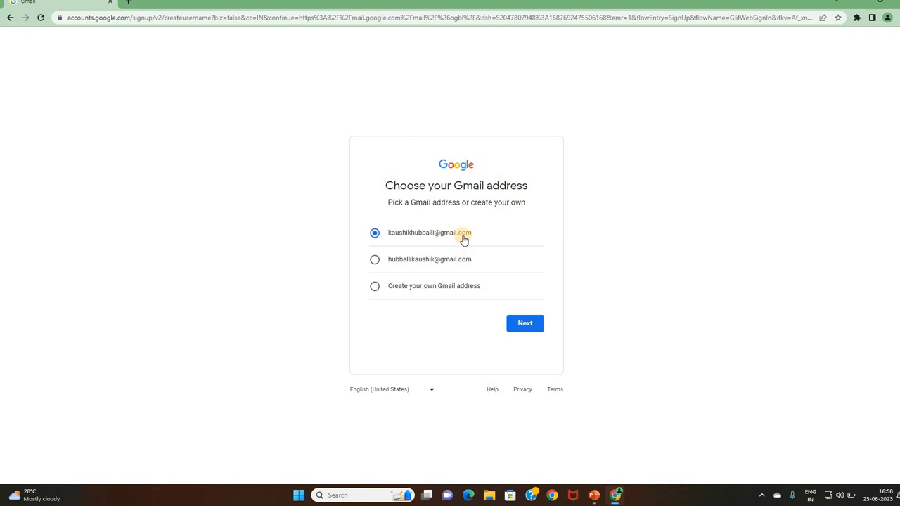
mouse_move(482, 306)
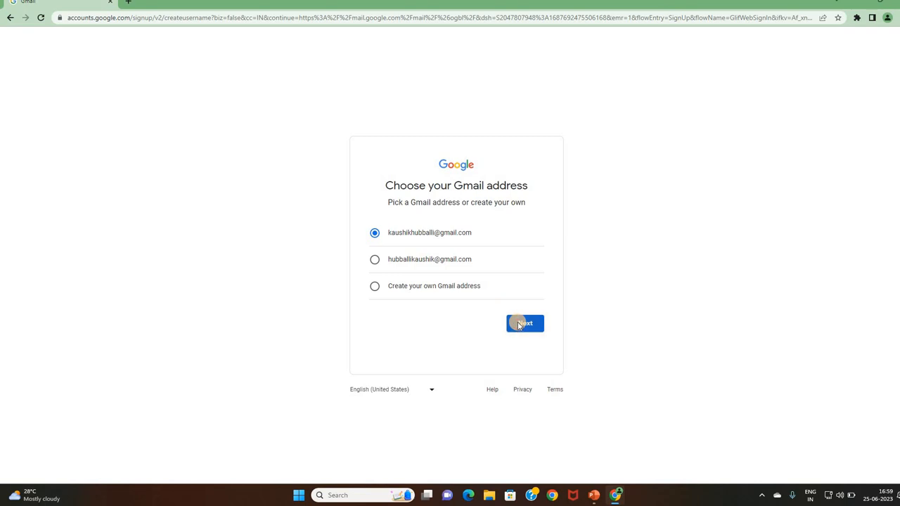
click(524, 322)
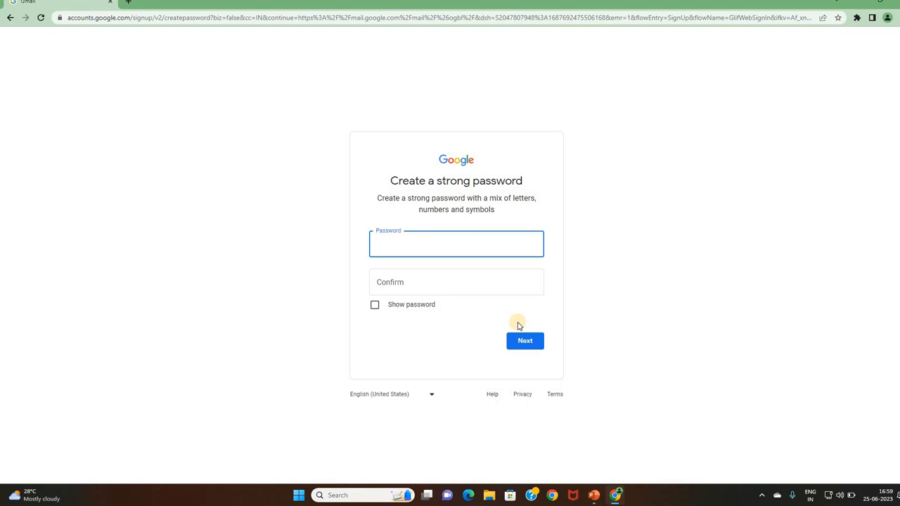
Enter and confirm the account password, then continue to the recovery email page.
click(455, 244)
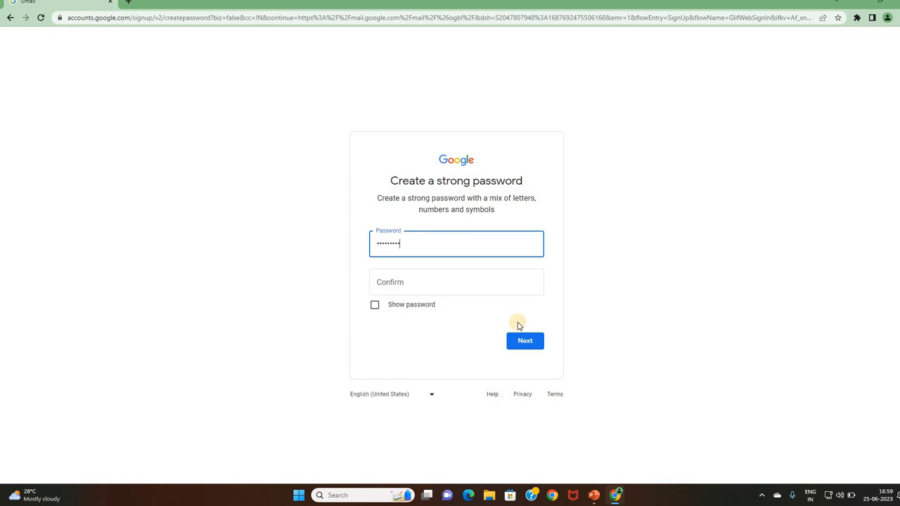
click(456, 281)
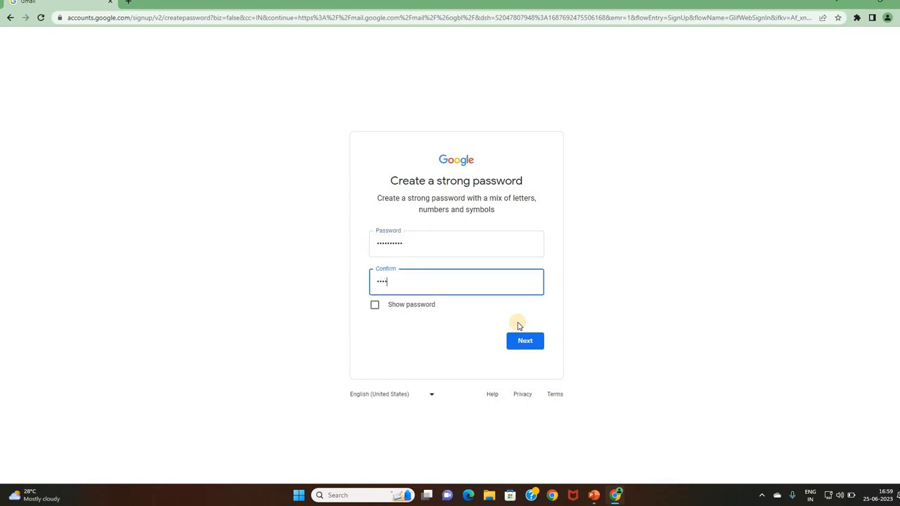
text(•••••)
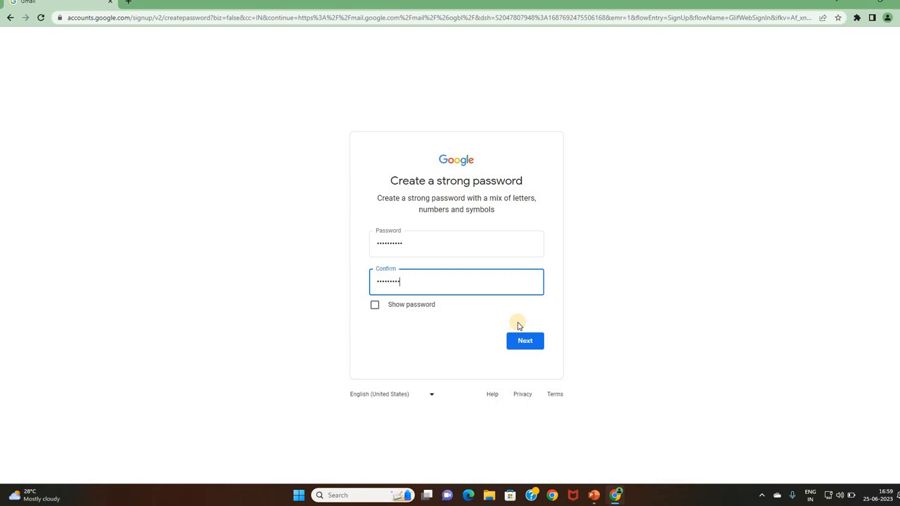
click(524, 341)
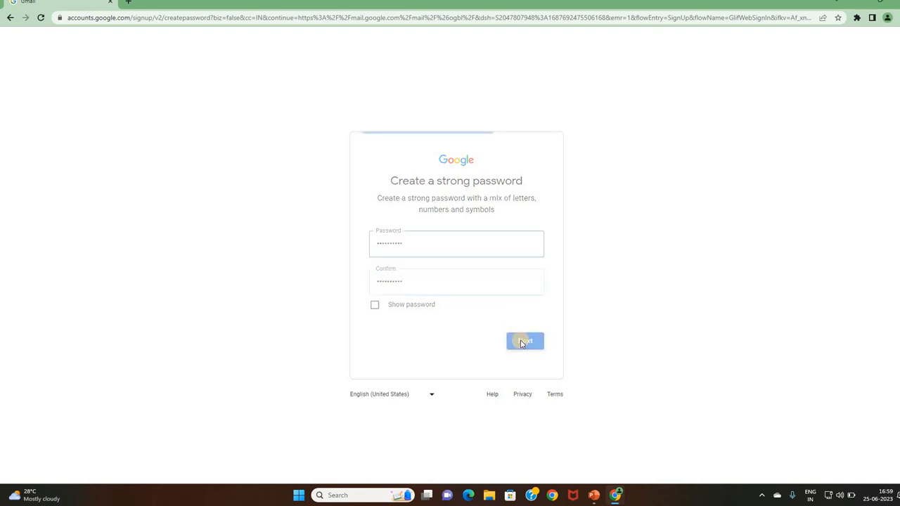
click(524, 342)
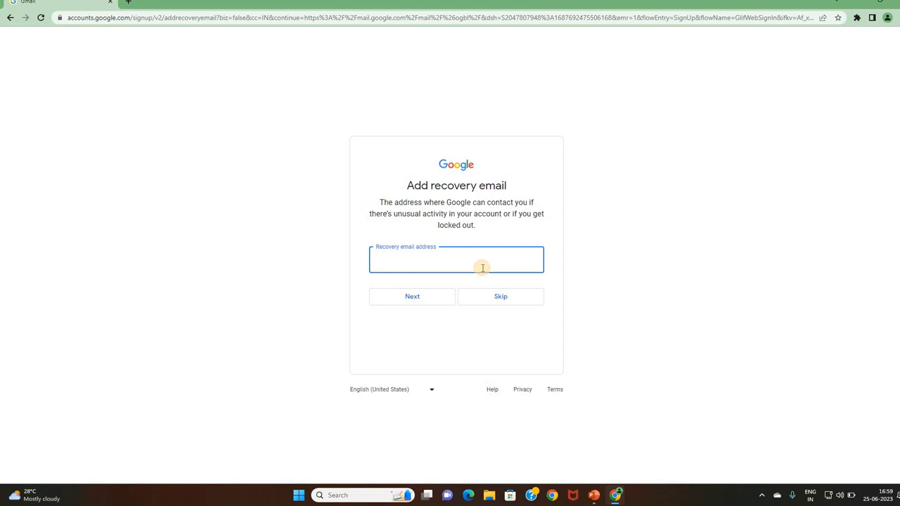
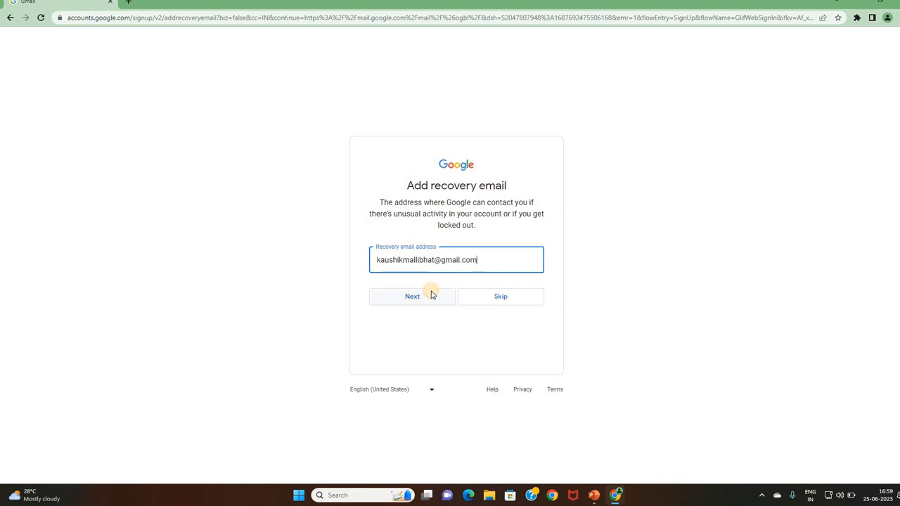
click(412, 295)
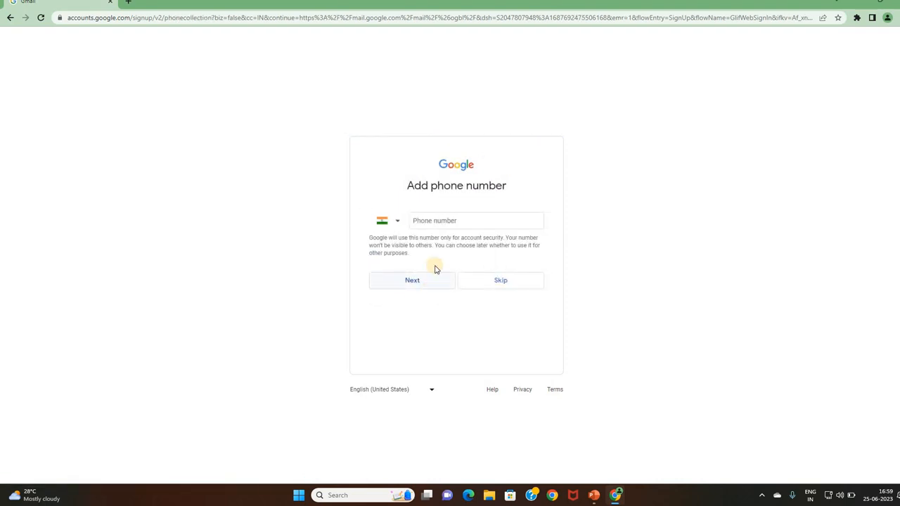
click(476, 220)
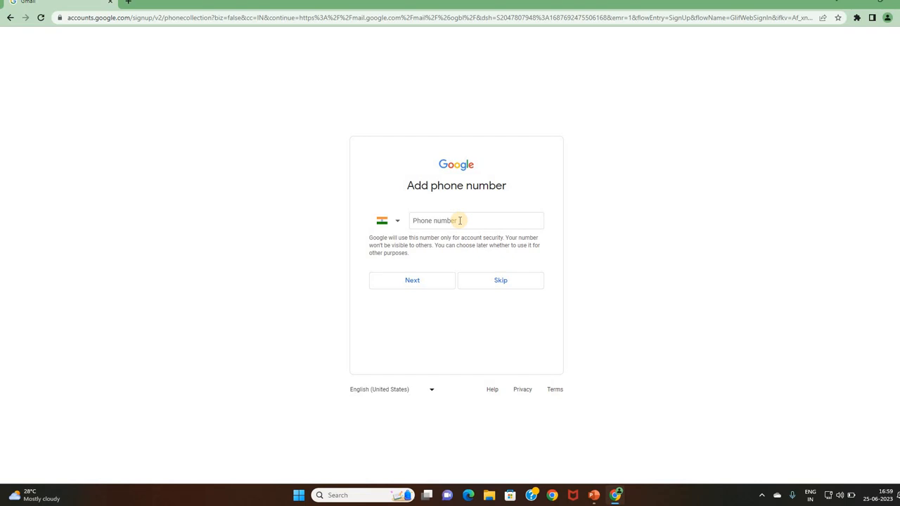
mouse_move(473, 279)
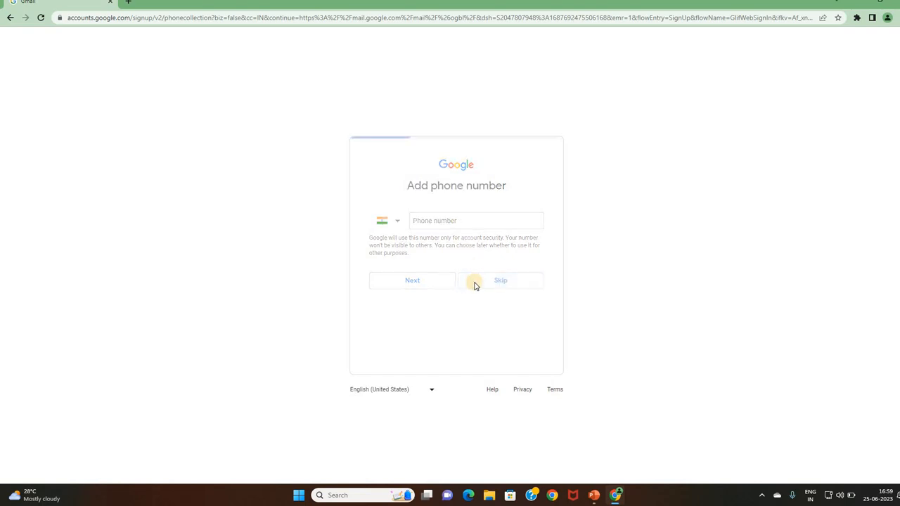
click(501, 280)
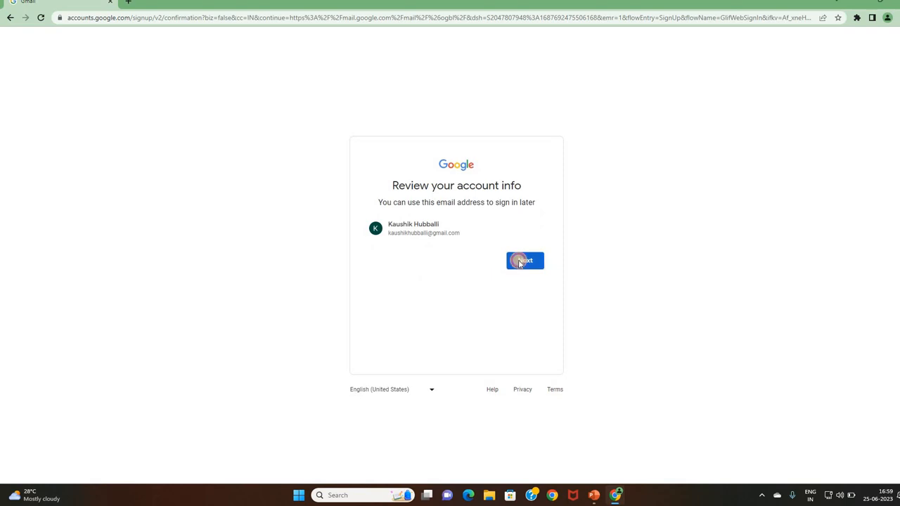
Confirm the account info and agree to the Privacy and Terms to finish sign-up.
click(526, 260)
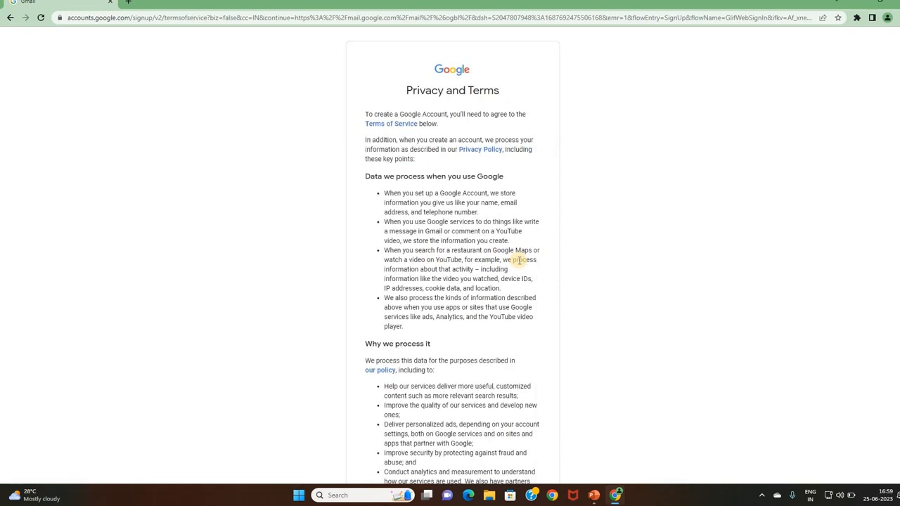
scroll(down, 3)
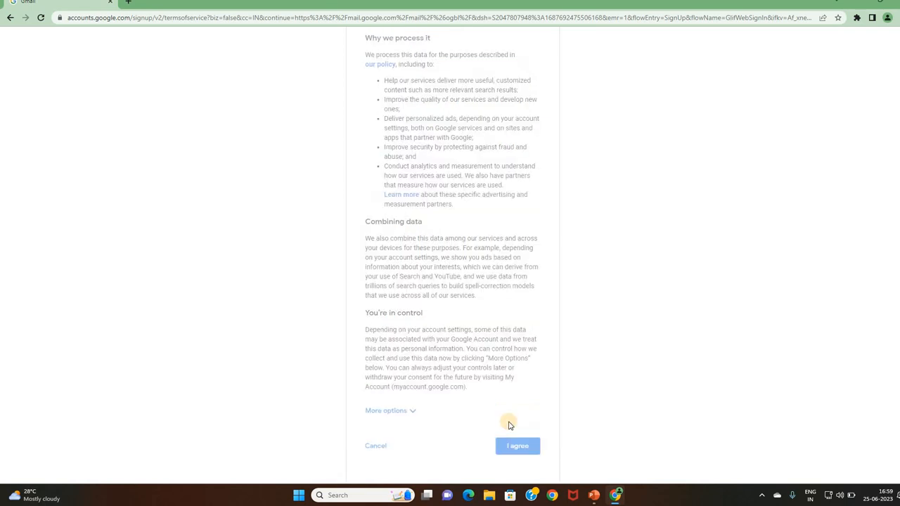
click(517, 446)
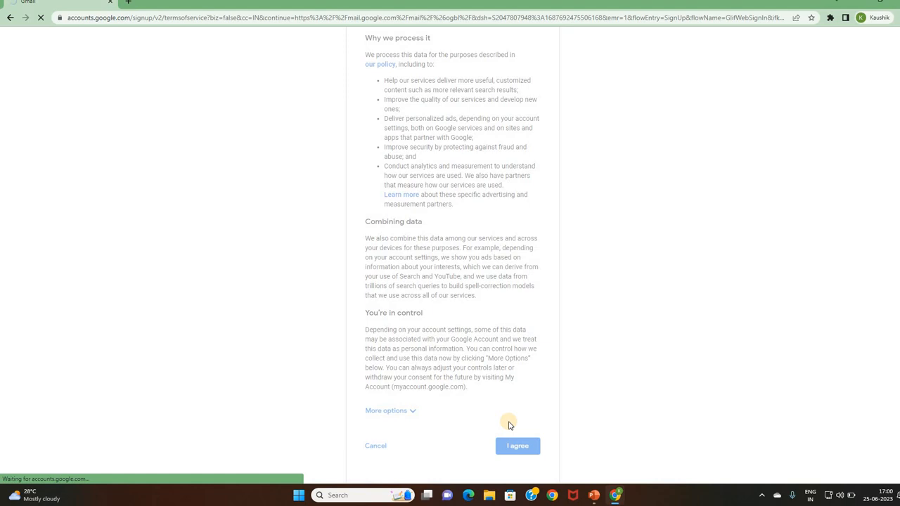
click(518, 446)
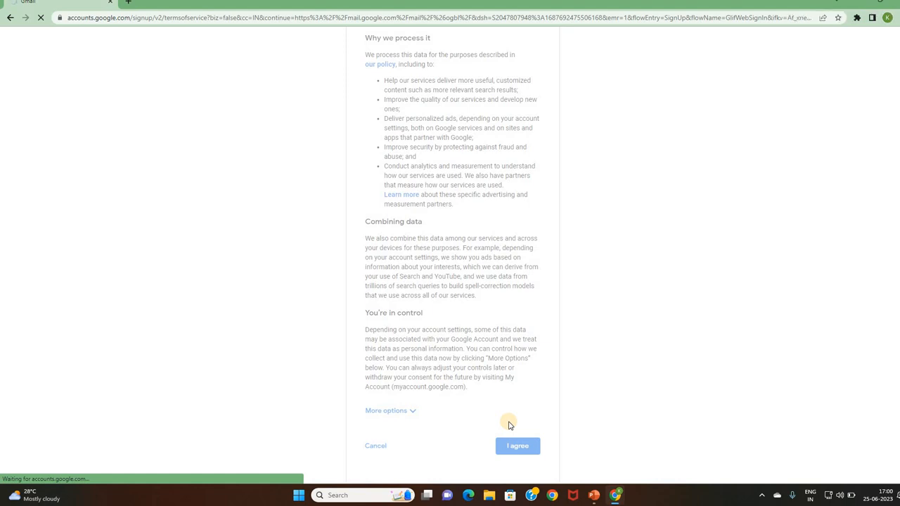
click(517, 446)
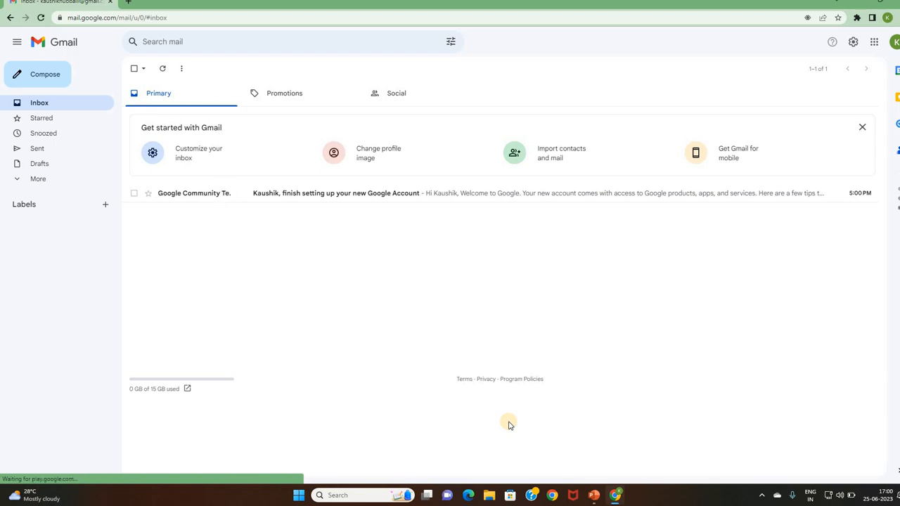
mouse_move(874, 43)
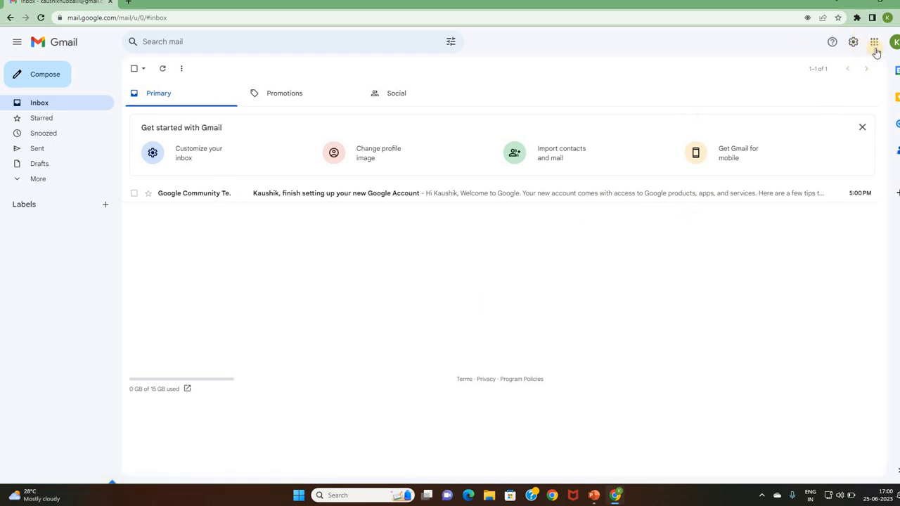
mouse_move(875, 42)
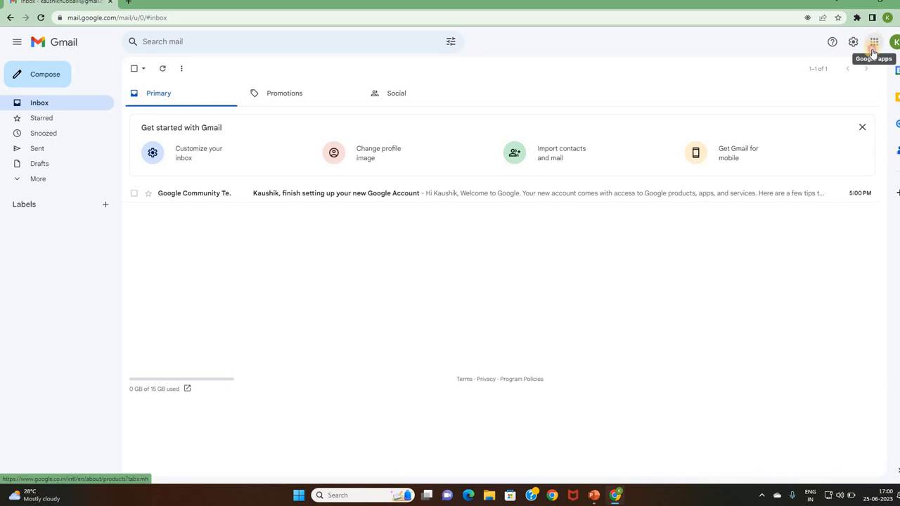
Open Google Drive from the Gmail Google apps menu.
click(875, 43)
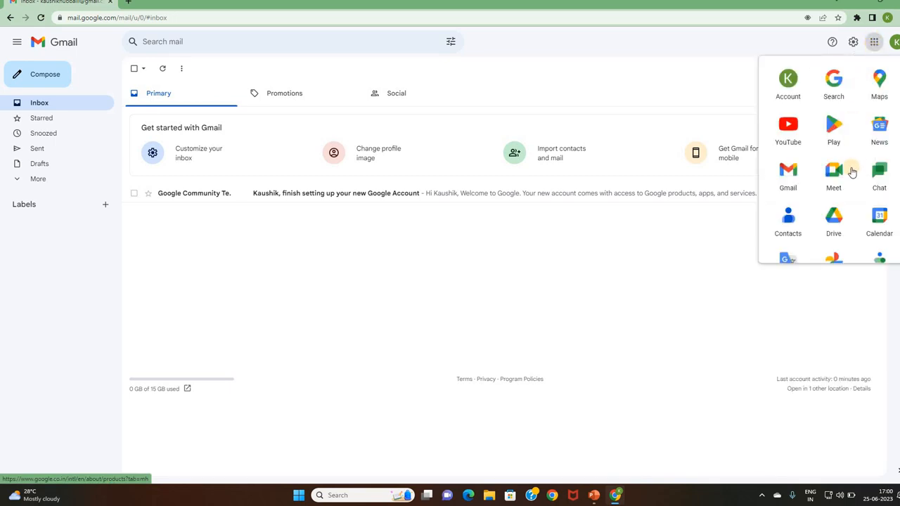
mouse_move(832, 218)
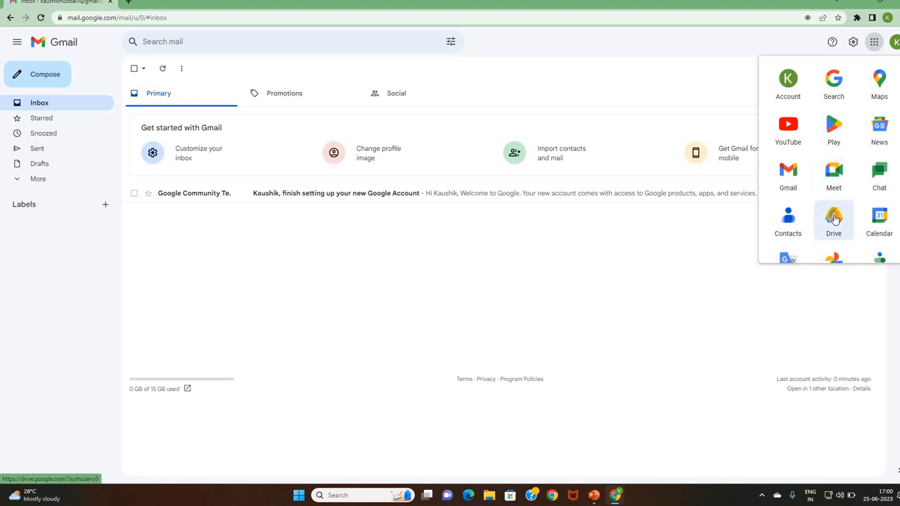
click(832, 216)
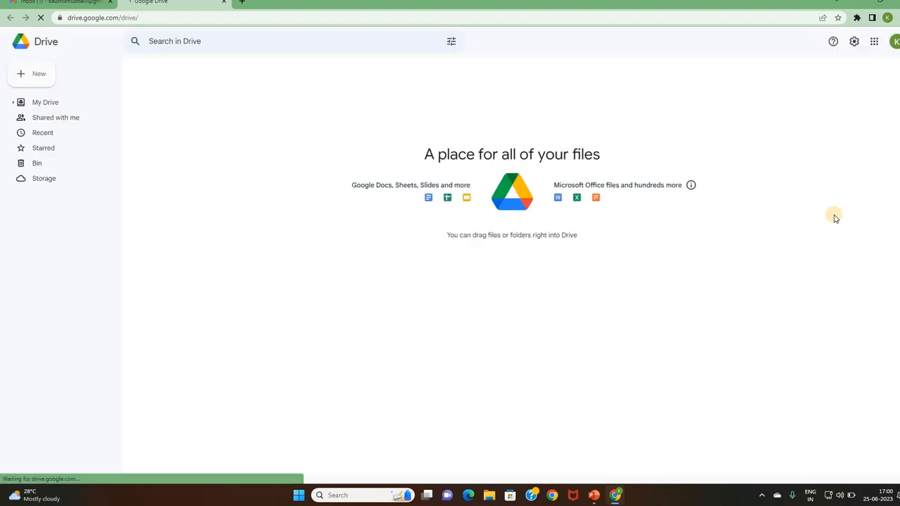
Go to My Drive and dismiss the welcome file-moving tip.
click(45, 101)
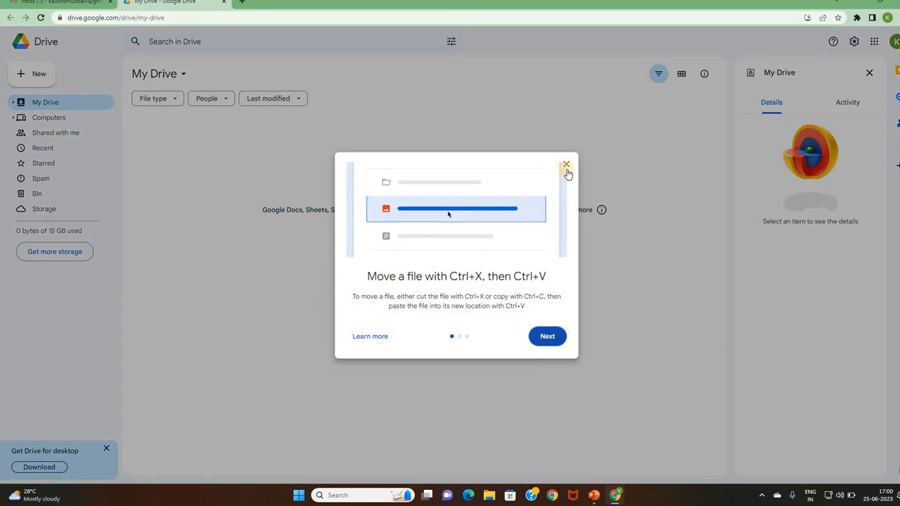
click(567, 164)
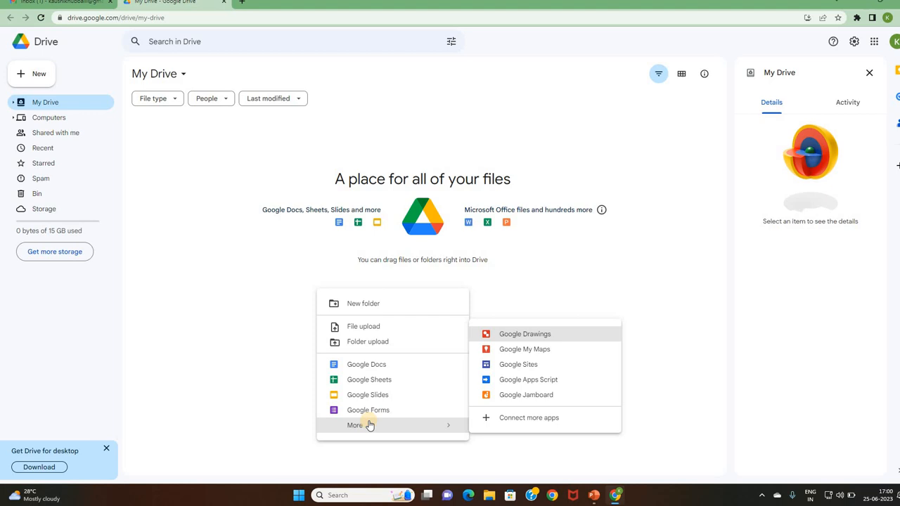
mouse_move(495, 427)
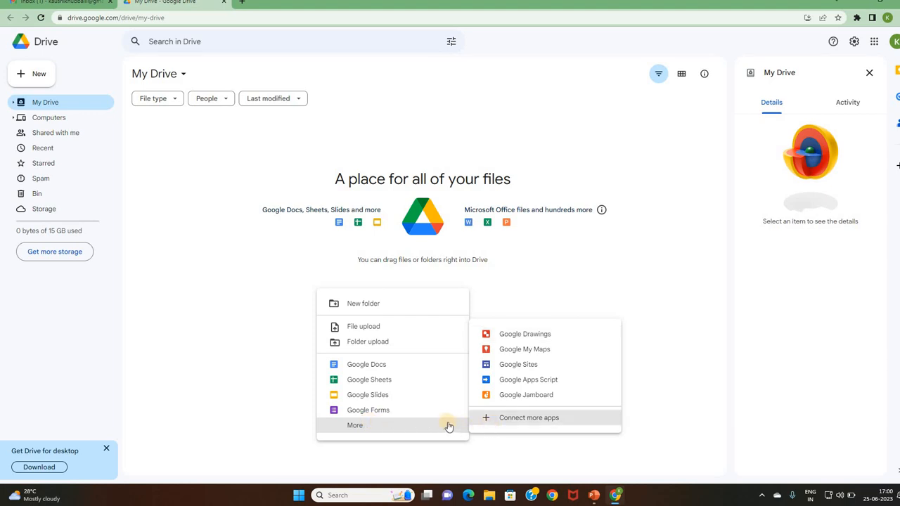
mouse_move(484, 425)
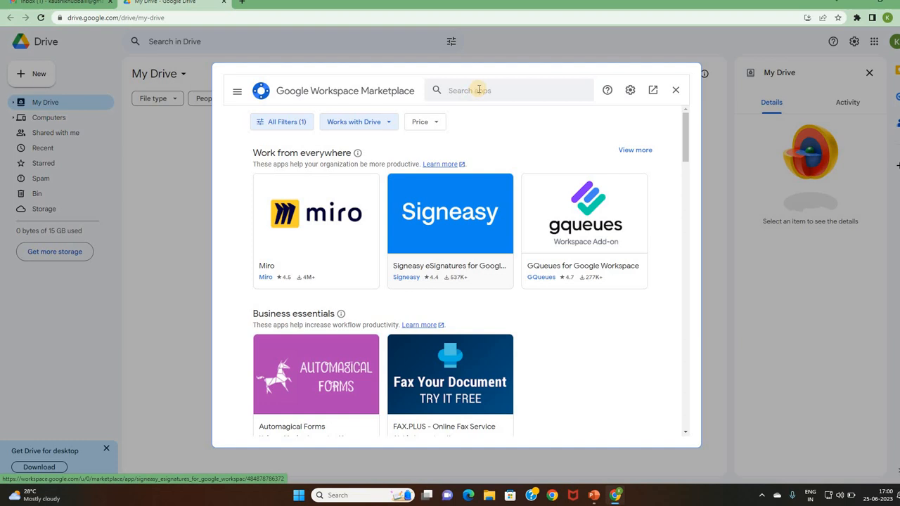
Find the Colaboratory listing in the Marketplace and start its installation.
text(d)
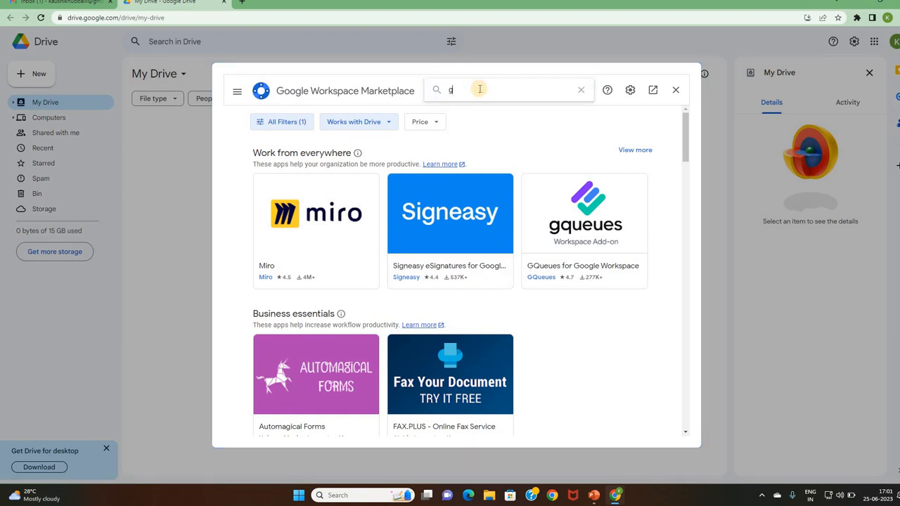
text(oogle colabora)
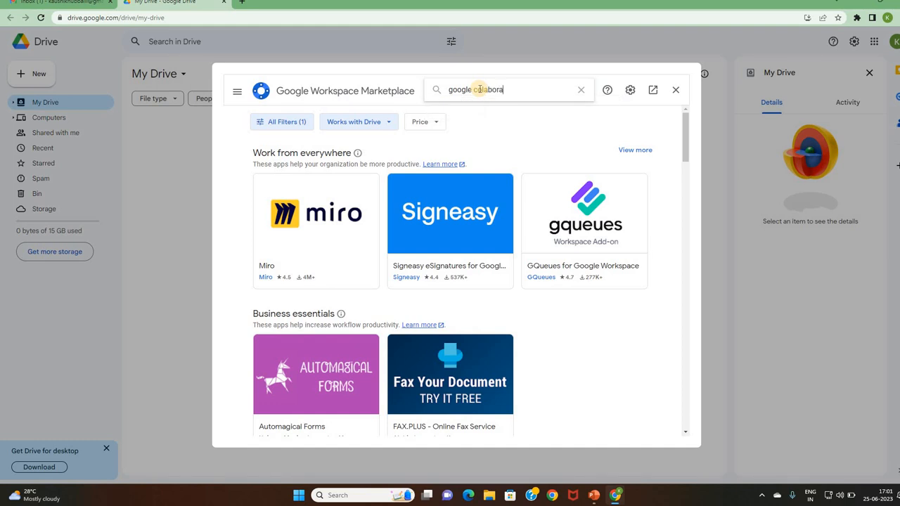
text(tory)
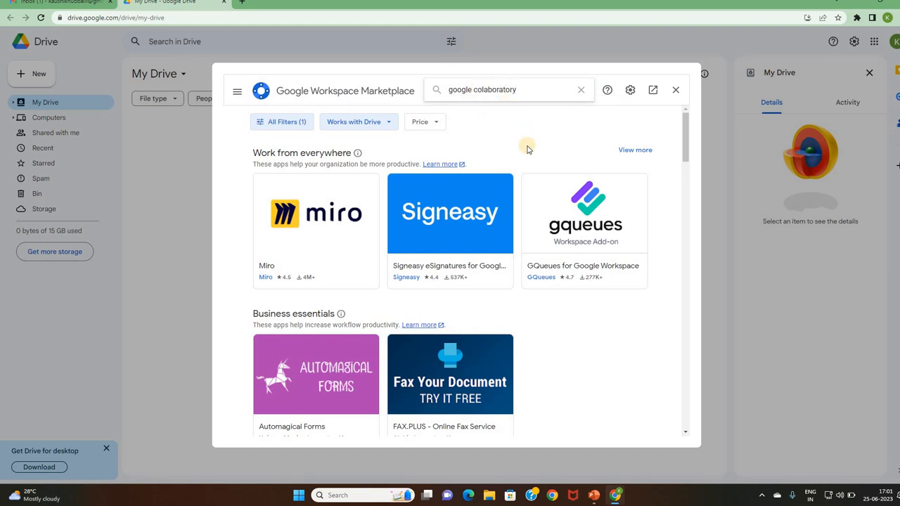
scroll(down, 3)
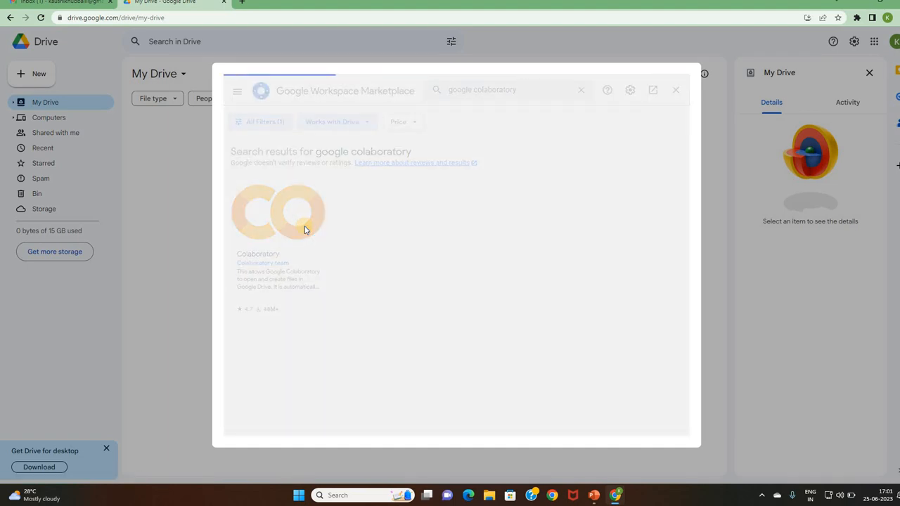
click(278, 214)
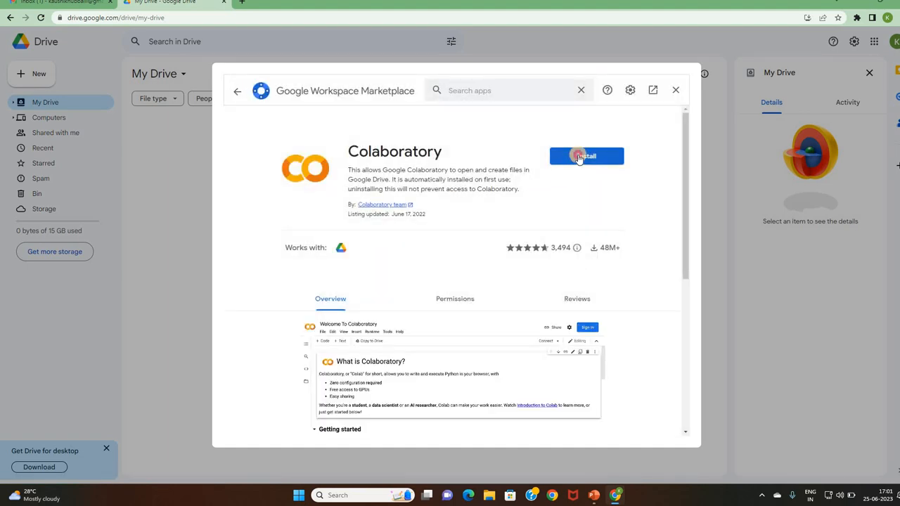
click(587, 155)
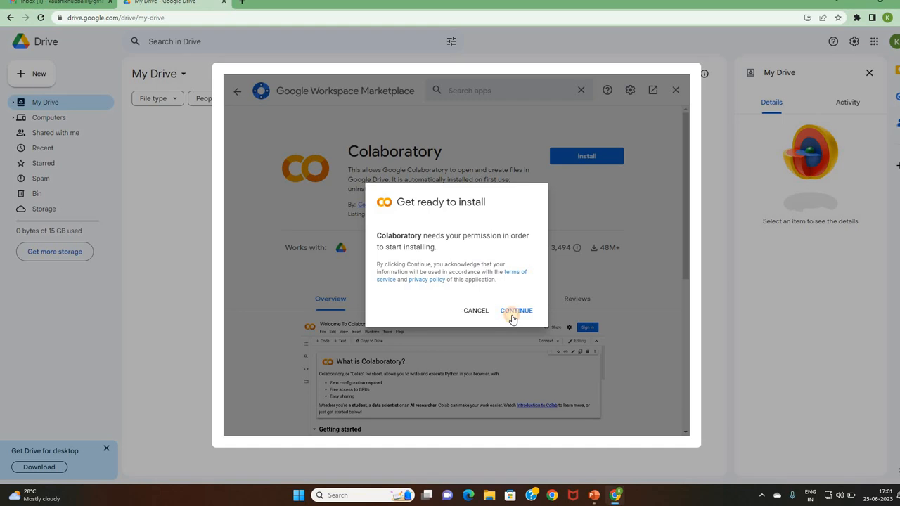
Sign in with the Google account, finish connecting Colaboratory to Drive, and close the Marketplace.
click(516, 311)
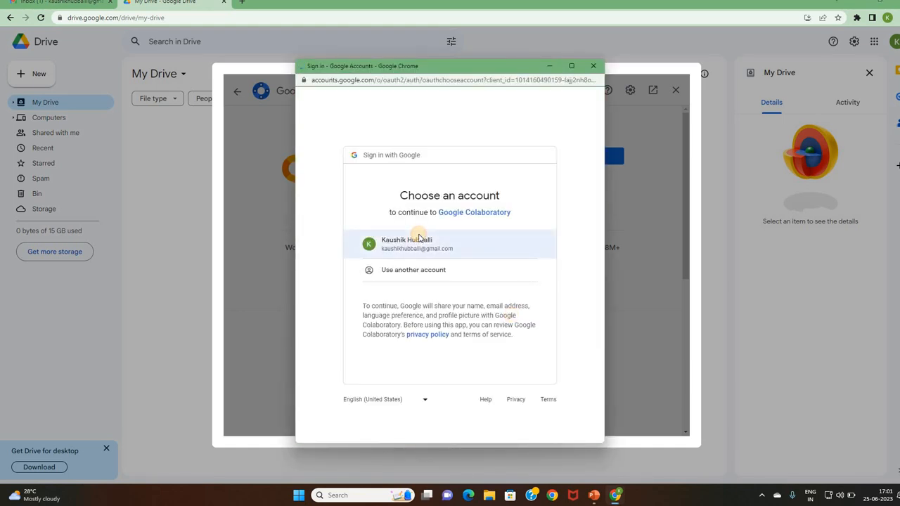
click(416, 245)
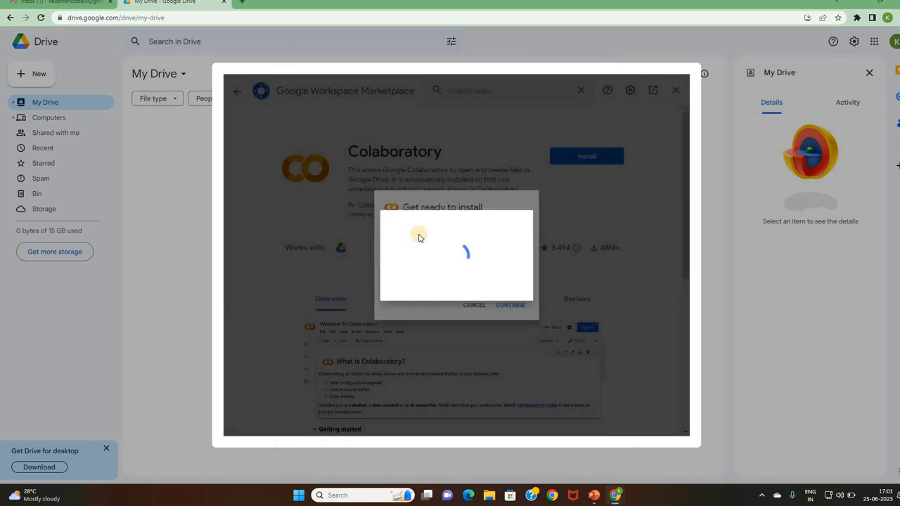
click(509, 304)
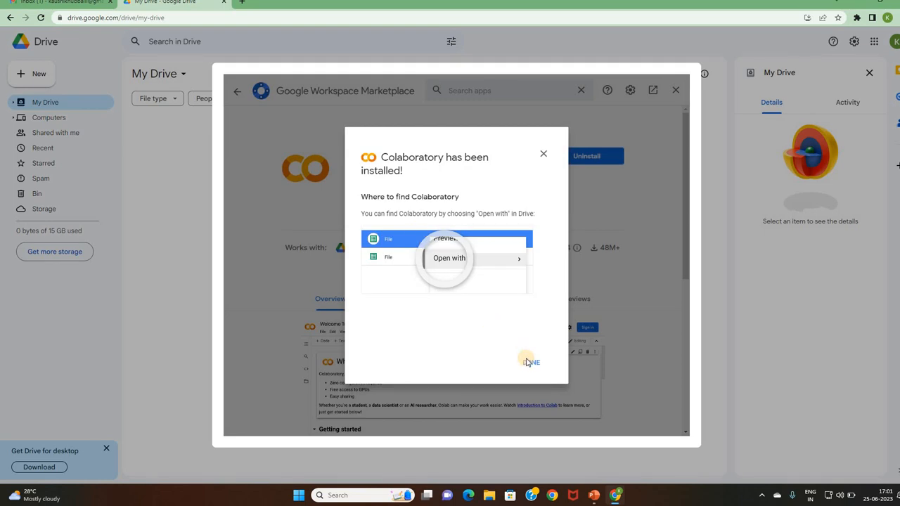
click(528, 363)
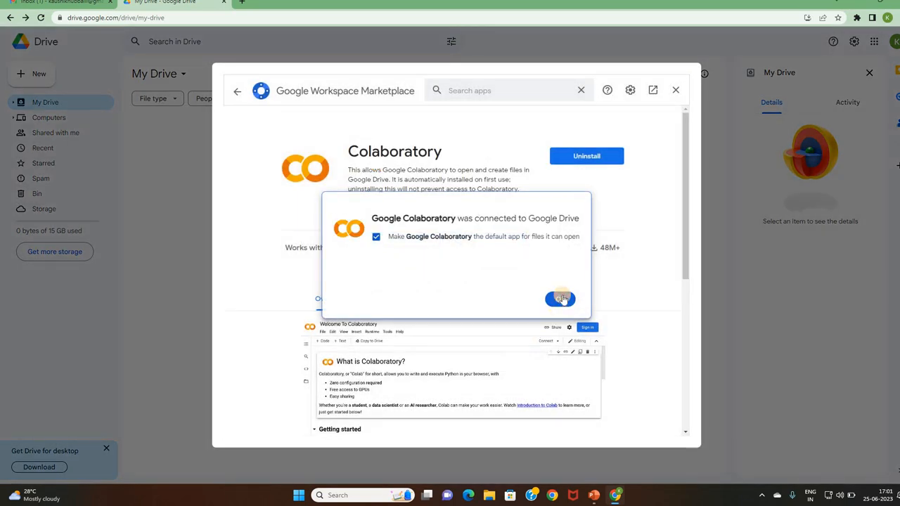
click(560, 298)
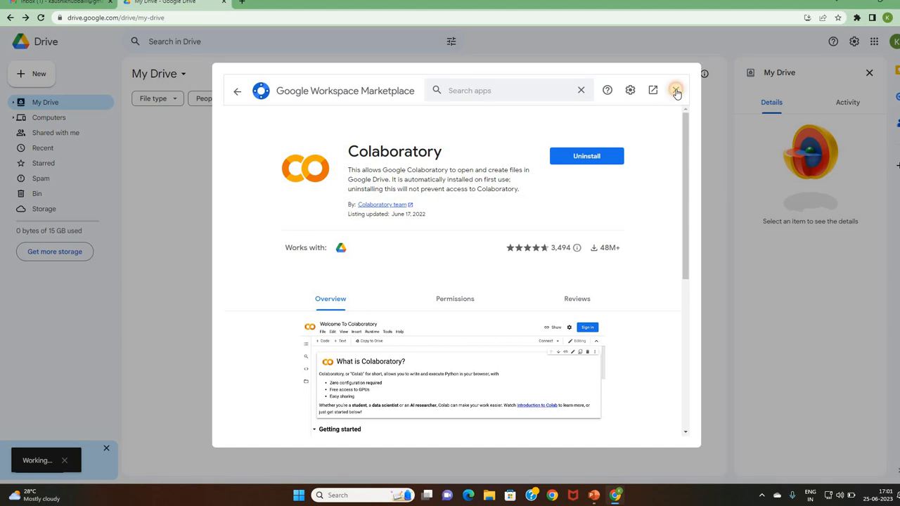
click(675, 90)
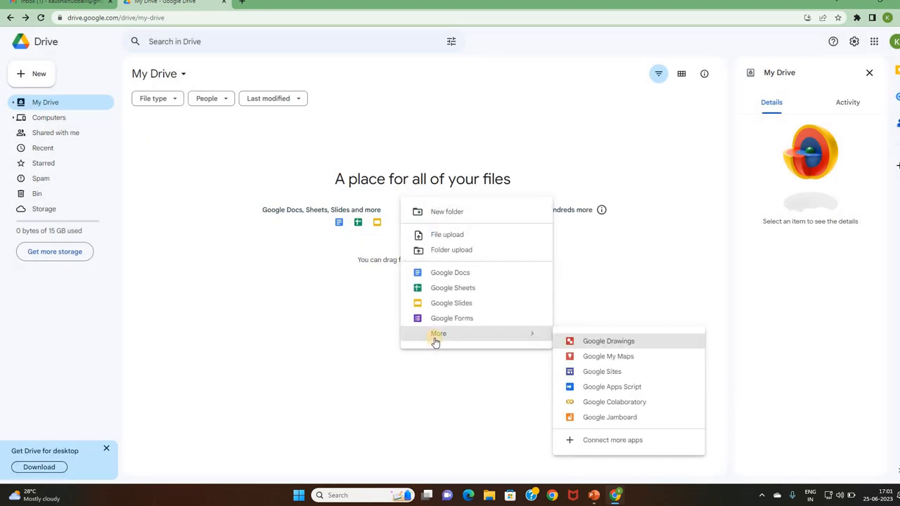
mouse_move(606, 402)
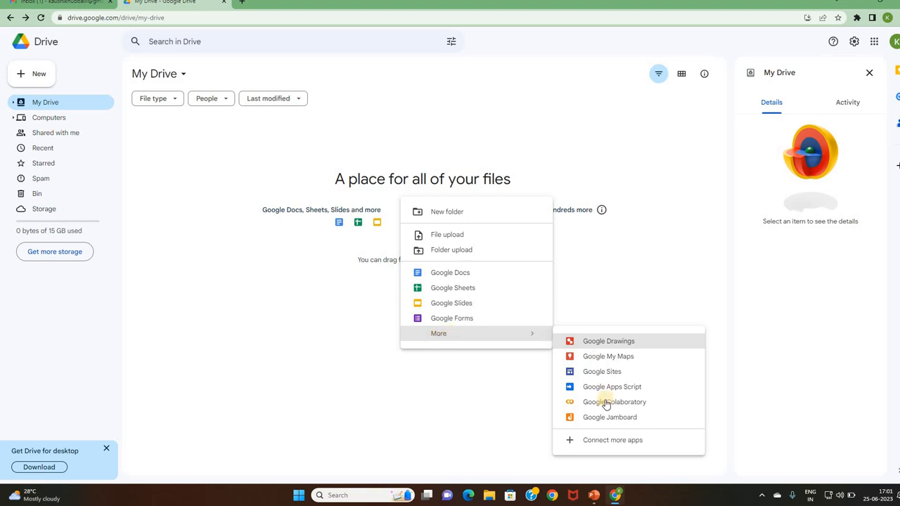
mouse_move(606, 402)
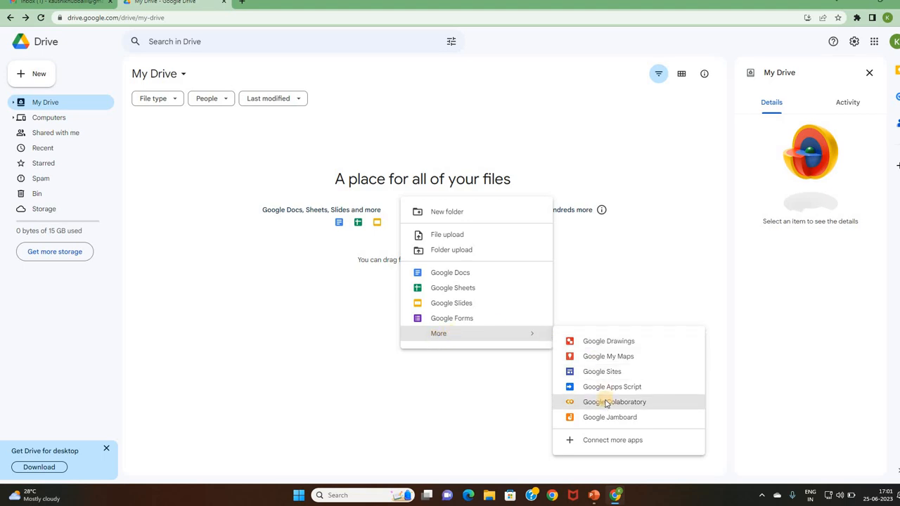
Create a new Google Colaboratory notebook from Drive's New > More menu.
click(613, 402)
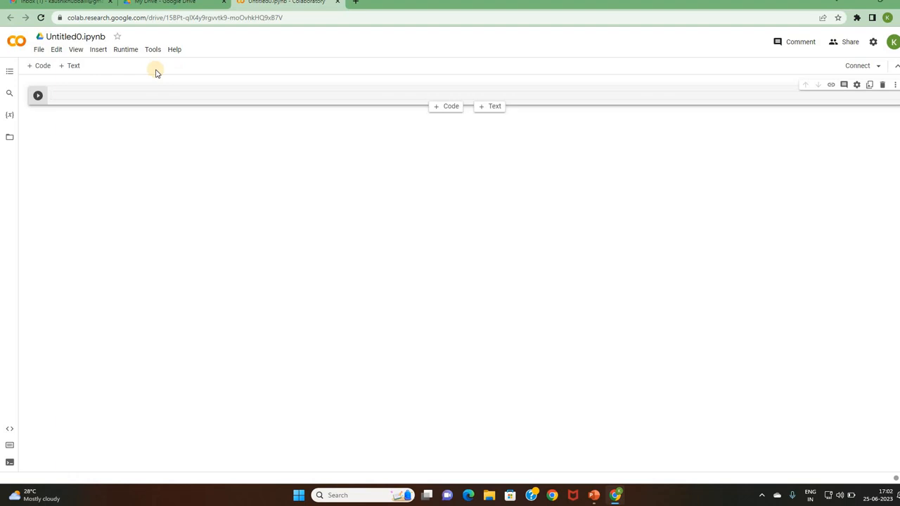
mouse_move(76, 36)
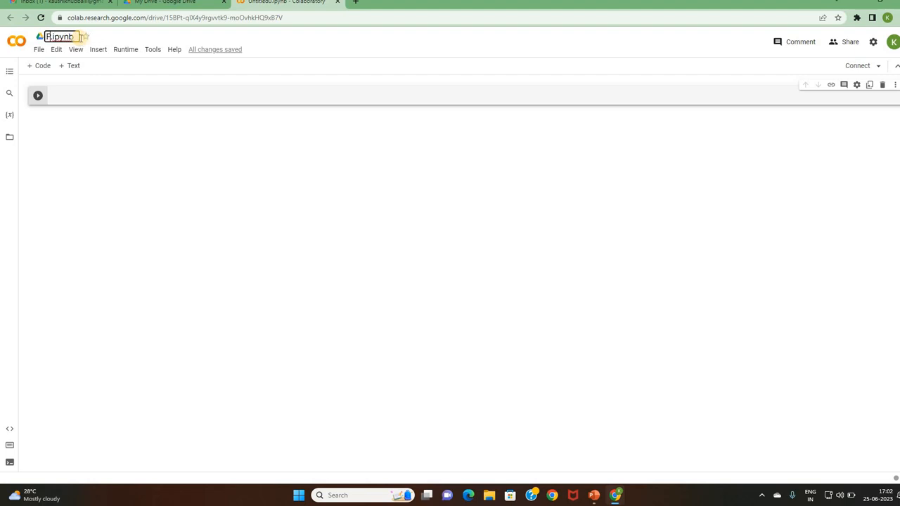
Rename the untitled notebook to 'Print names.ipynb'.
text(Print names)
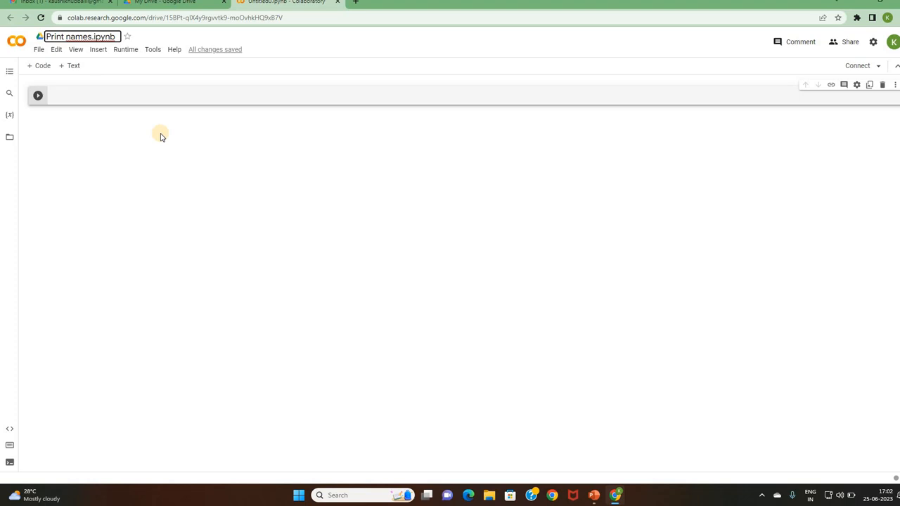
mouse_move(40, 66)
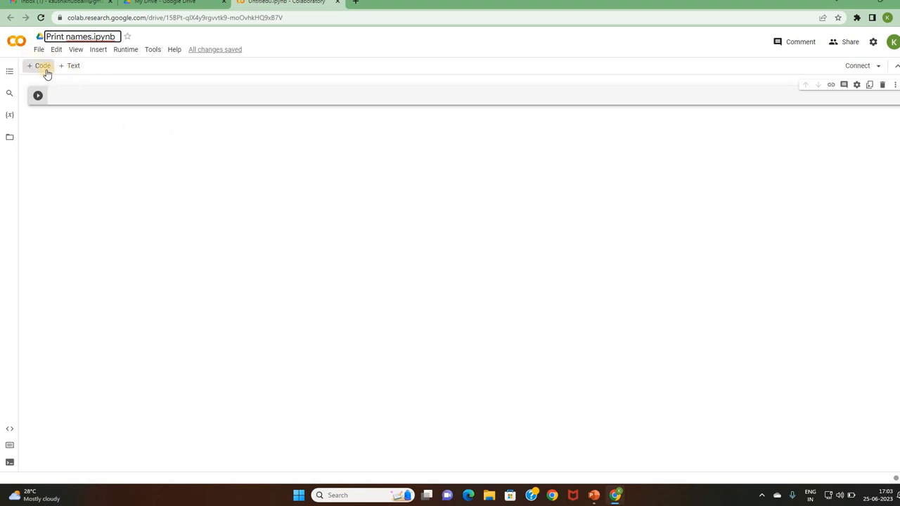
mouse_move(39, 66)
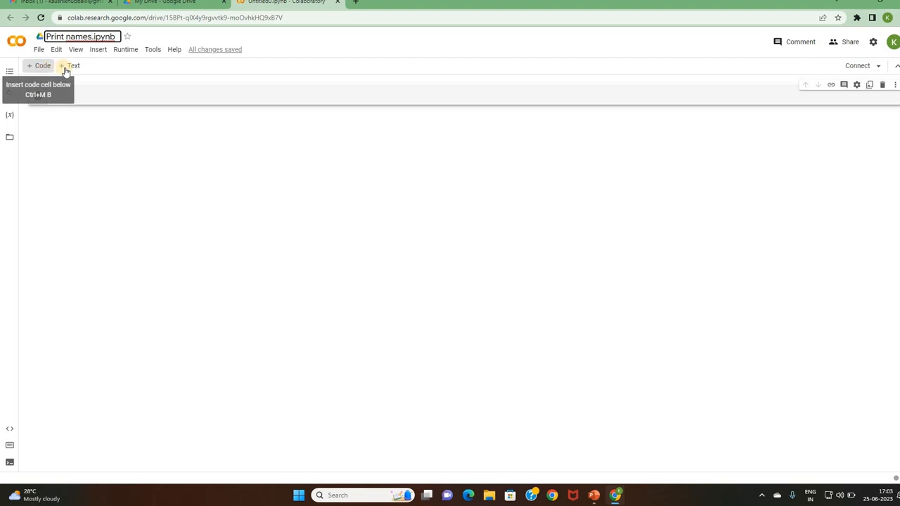
mouse_move(69, 66)
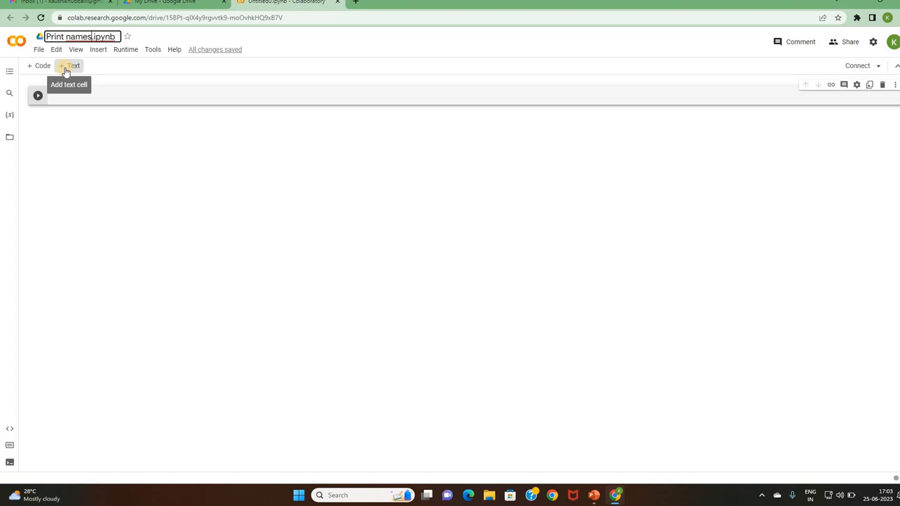
mouse_move(41, 66)
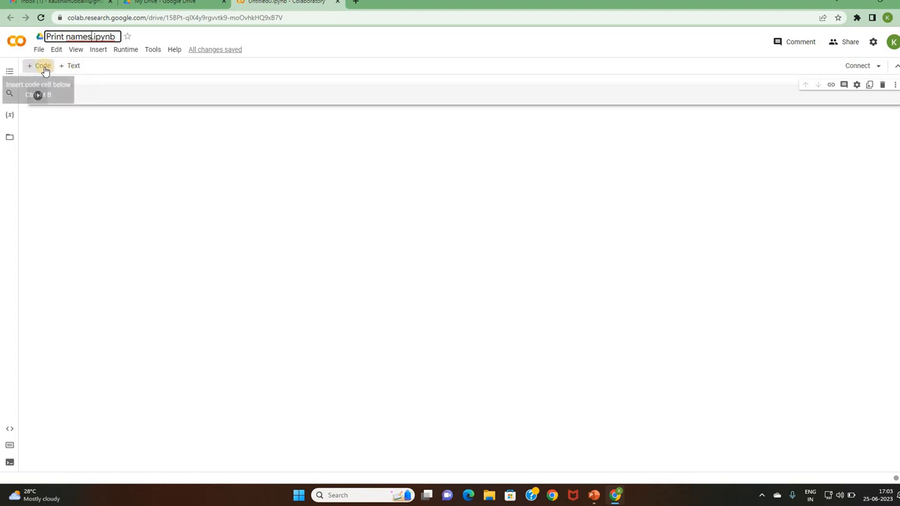
mouse_move(69, 66)
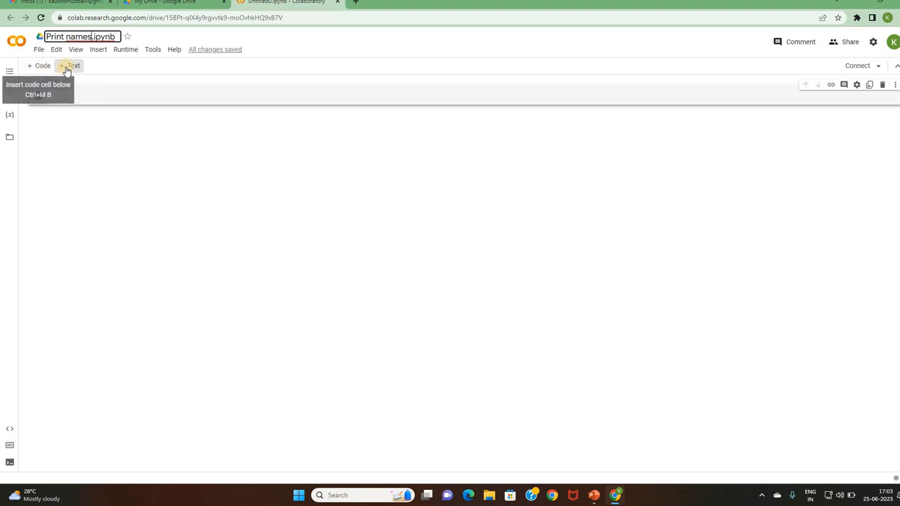
mouse_move(67, 66)
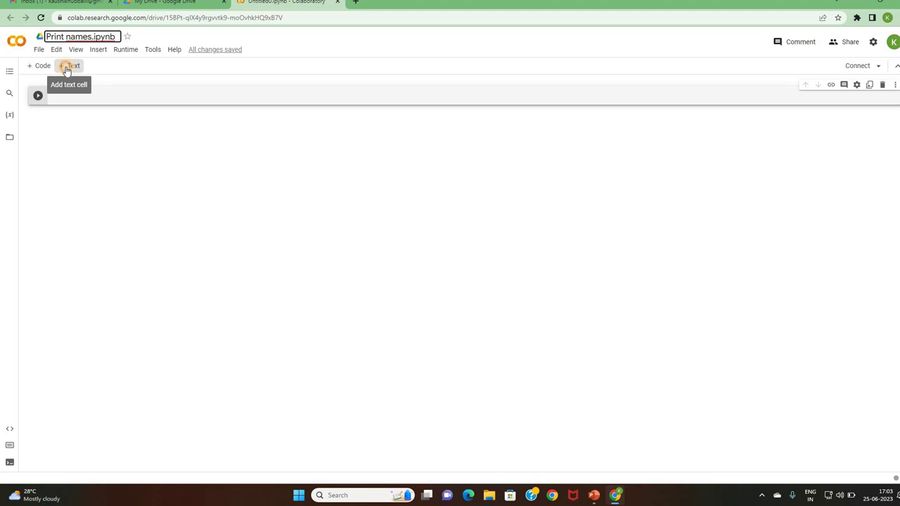
Add a text cell reading 'My first program' and format it bold italic.
click(69, 66)
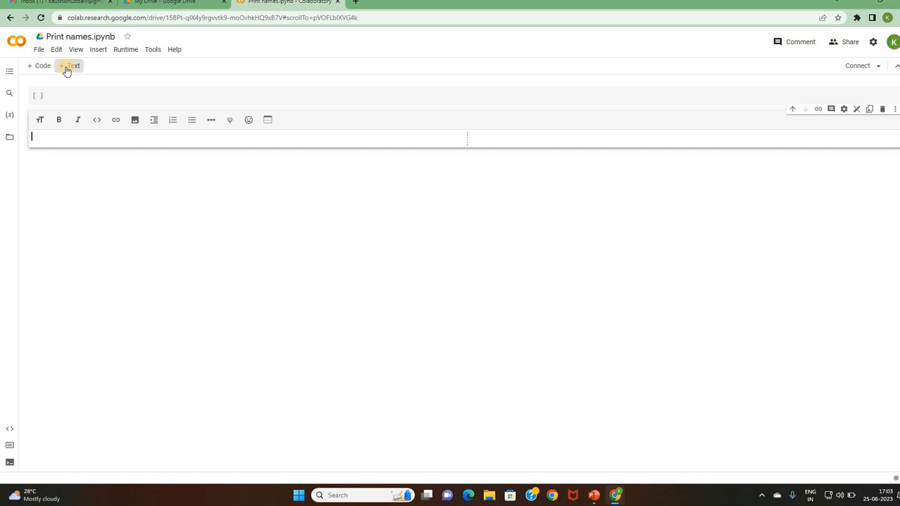
text(My first)
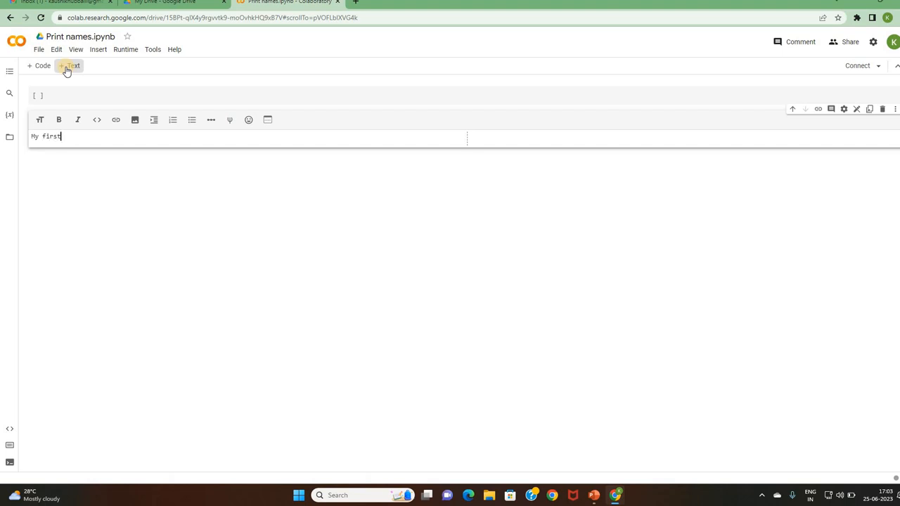
text(progr)
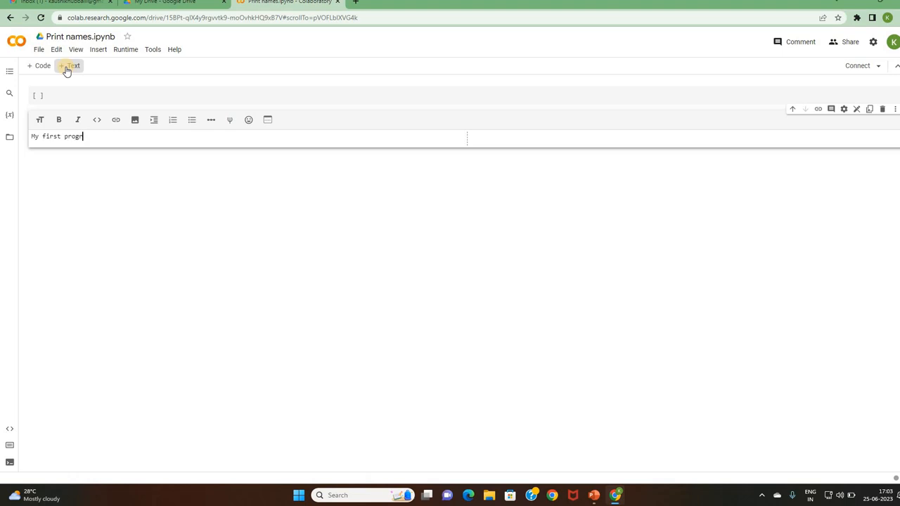
text(ram)
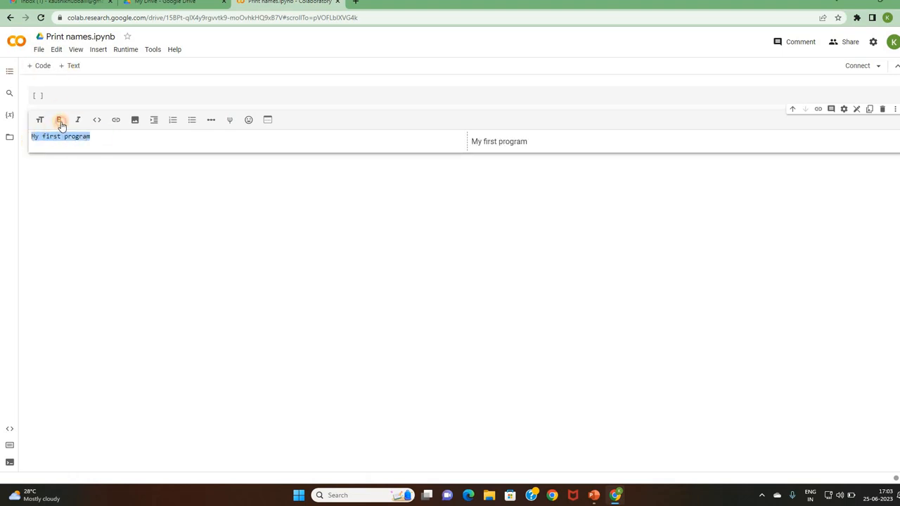
click(59, 120)
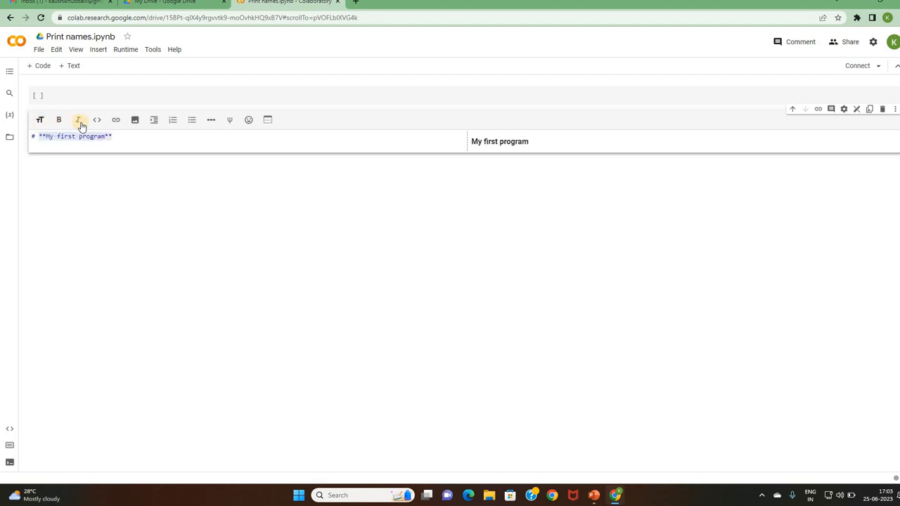
click(77, 120)
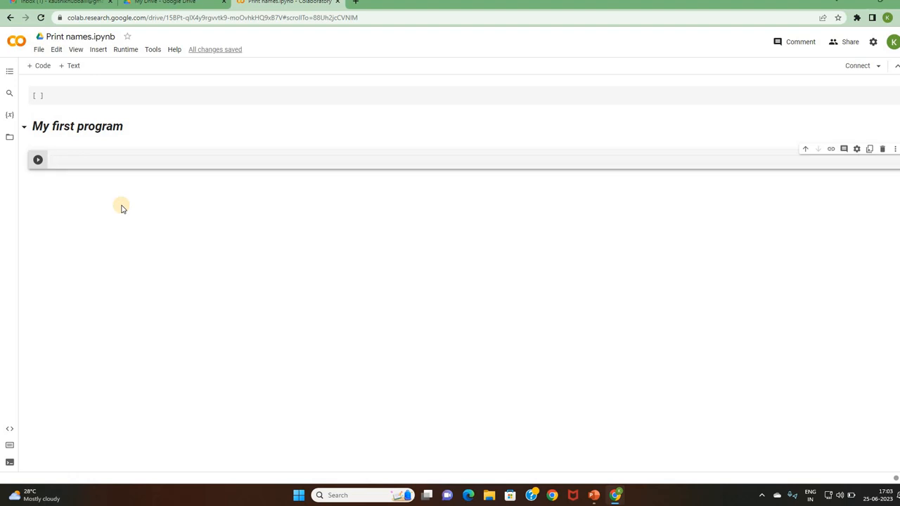
mouse_move(129, 137)
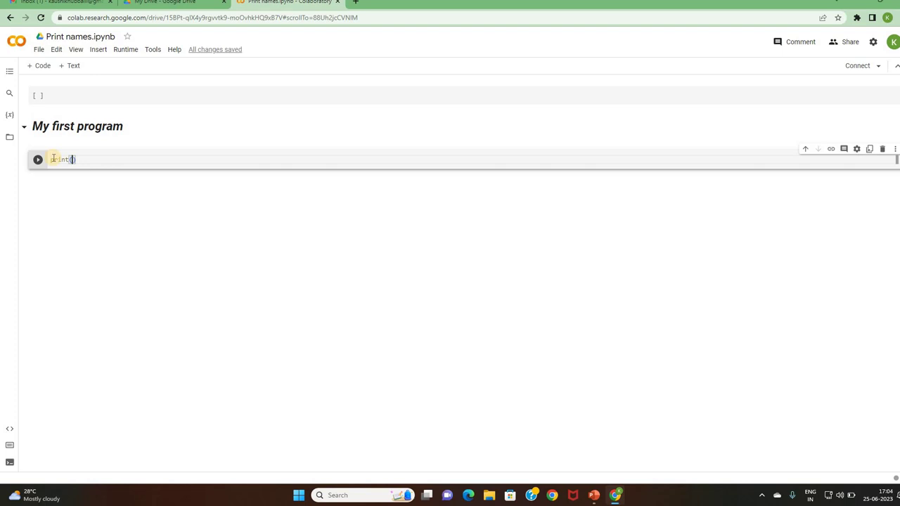
Write print("I am Kaushik") in the code cell and run it to show 'I am Kaushik'.
text("")
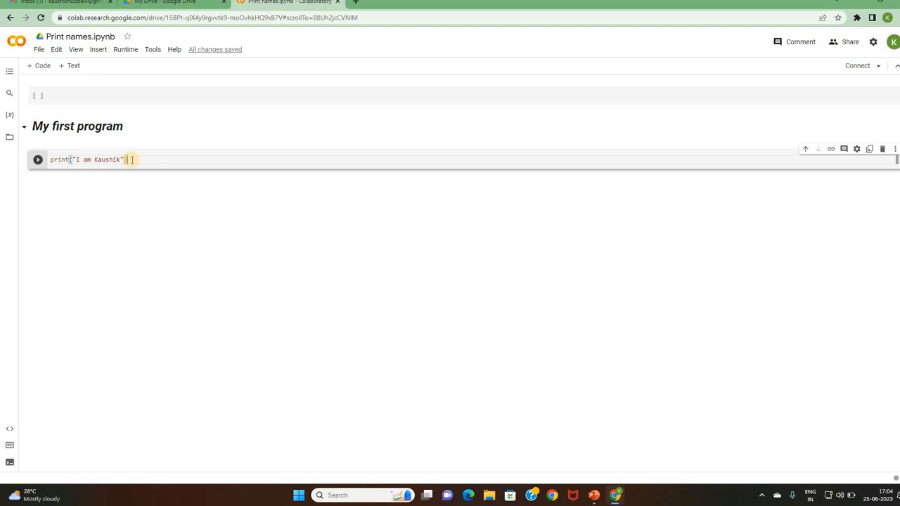
click(37, 161)
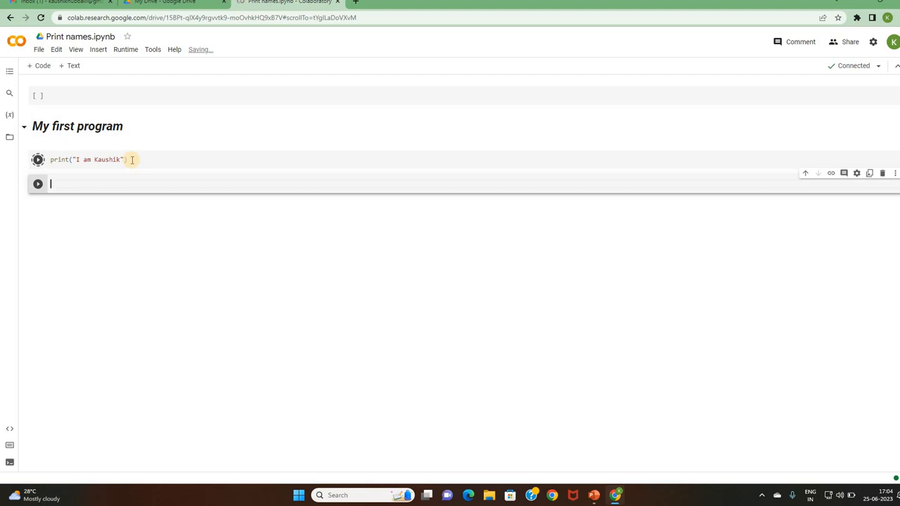
click(38, 160)
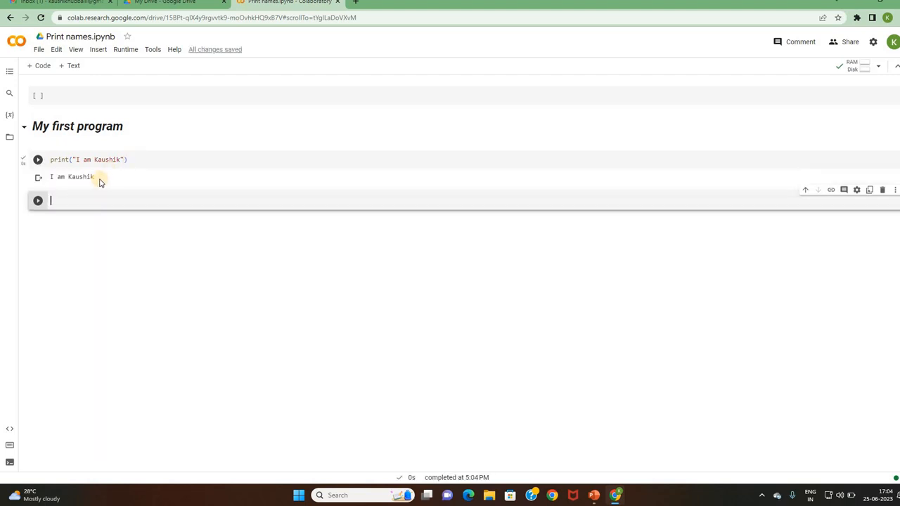